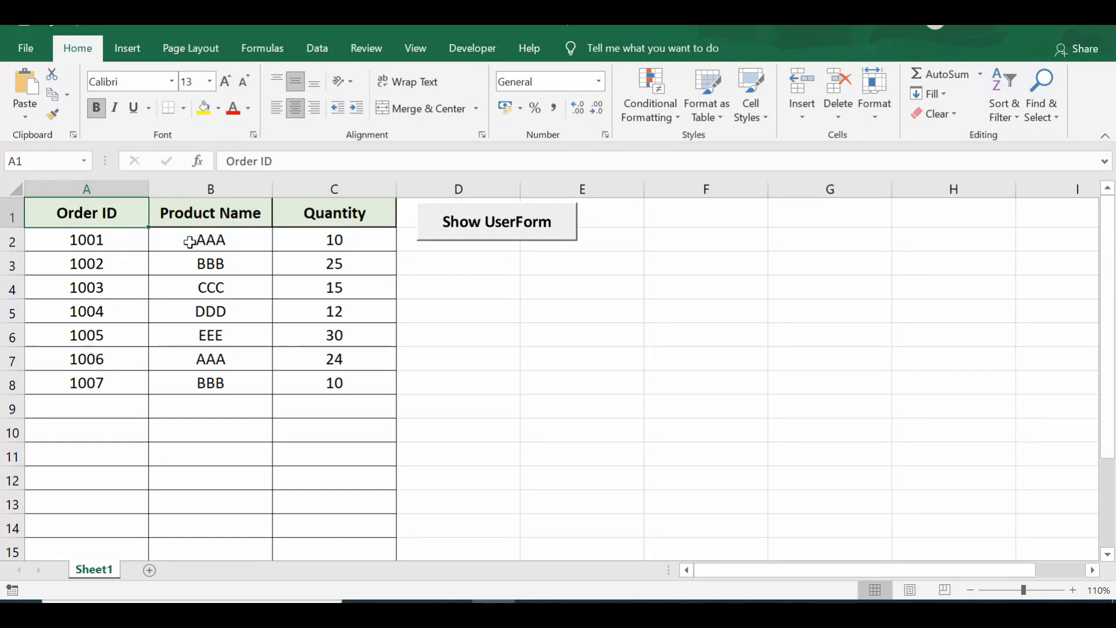
- Point out the existing order records, then bring up the order entry UserForm
left_click(211, 212)
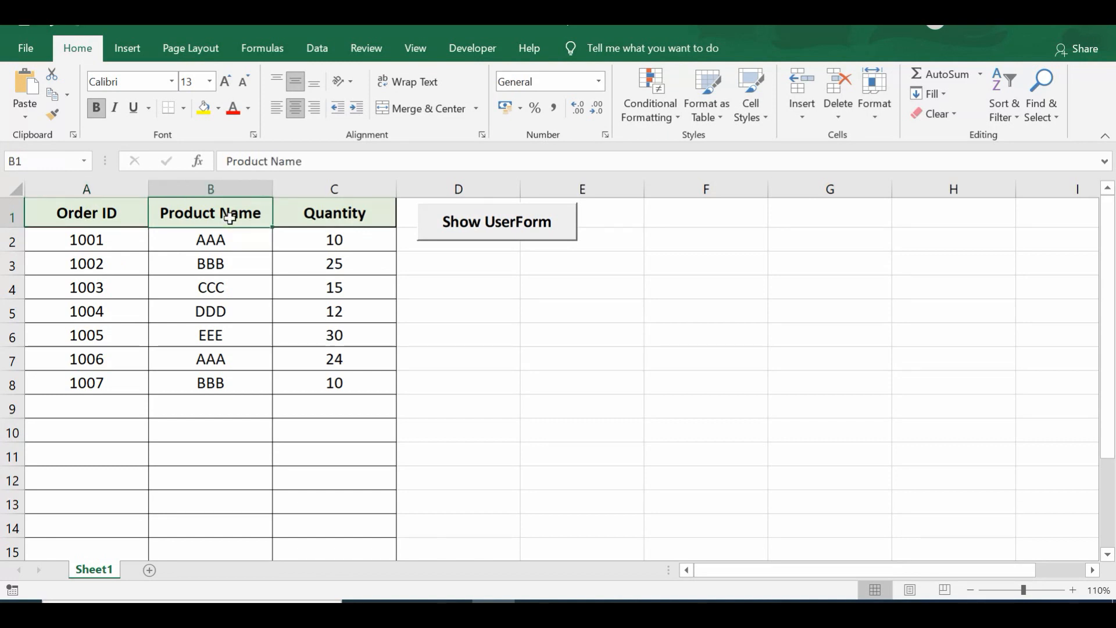
left_click(334, 212)
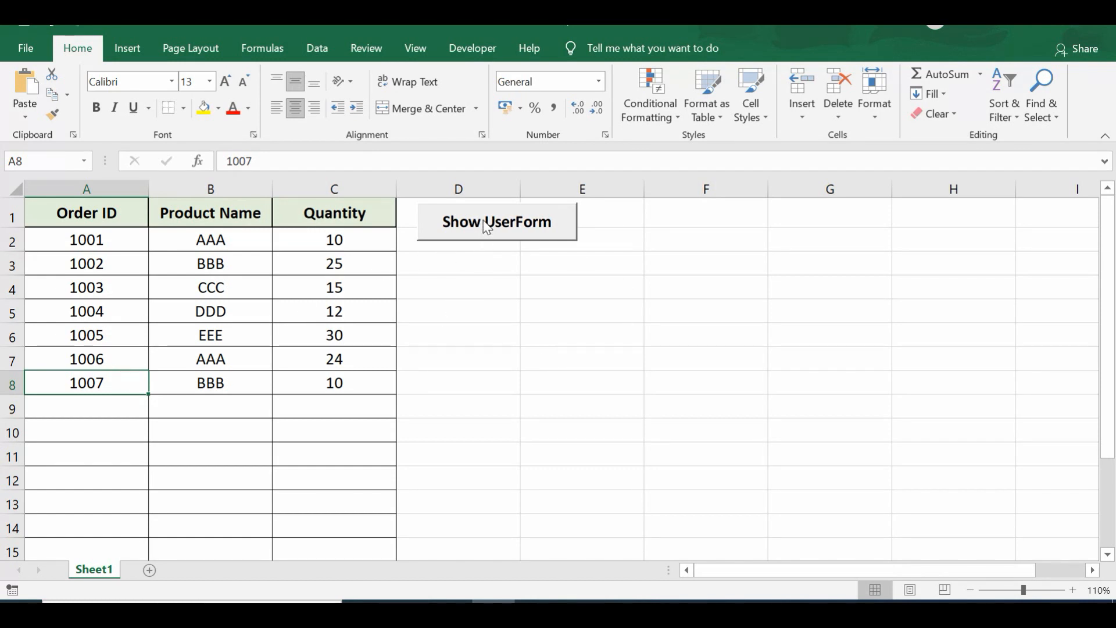
left_click(496, 221)
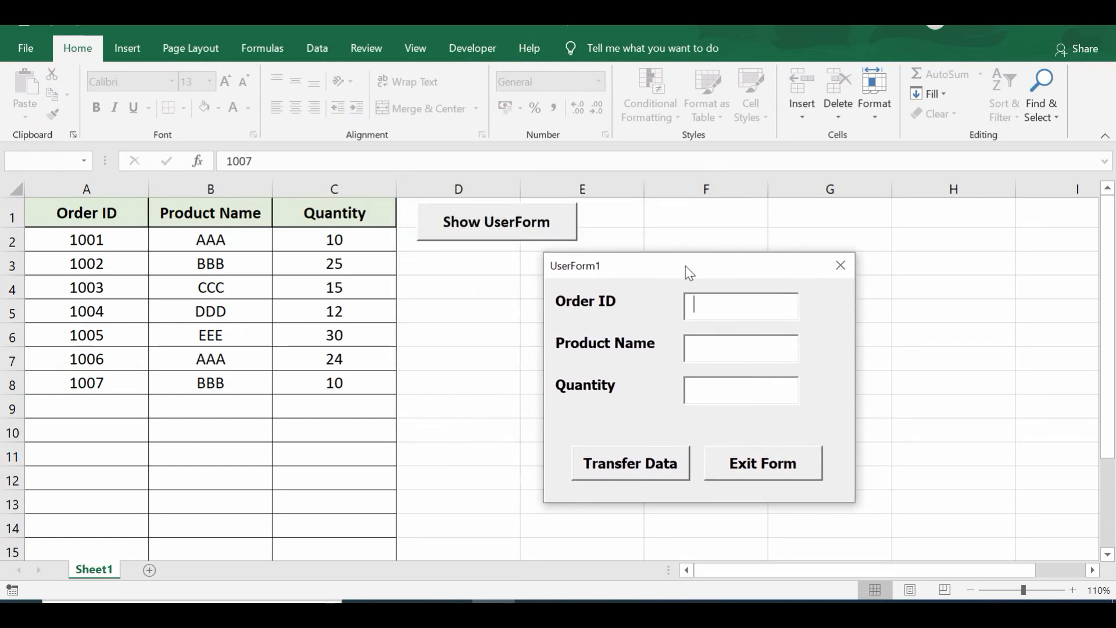
- Fill the form with Order ID 1002, Product Name xyz and Quantity 10
type("1002")
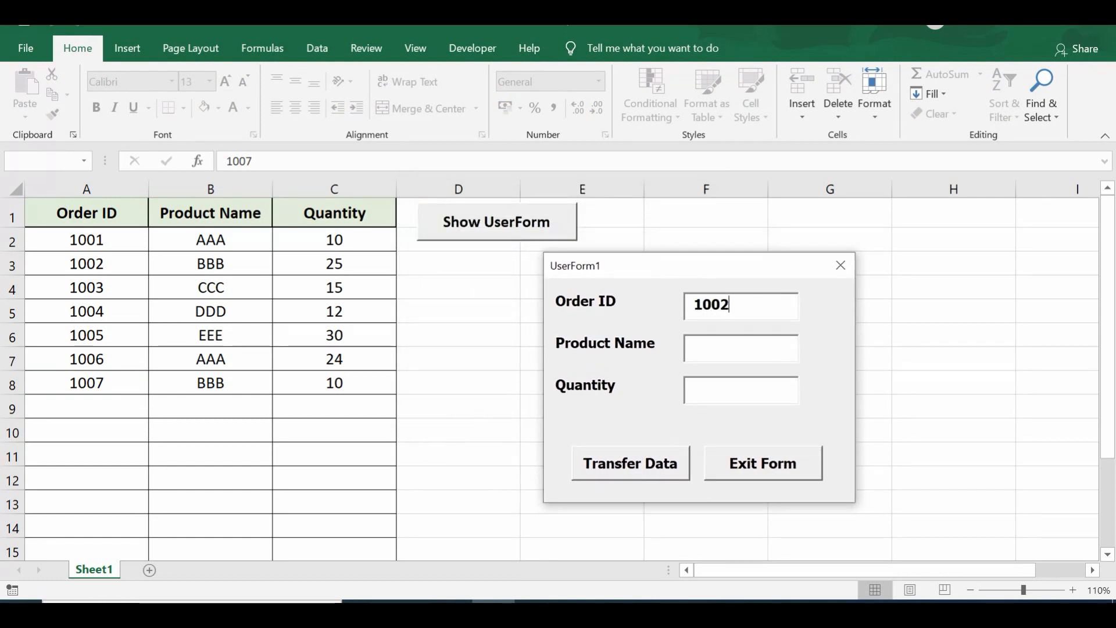
left_click(739, 348)
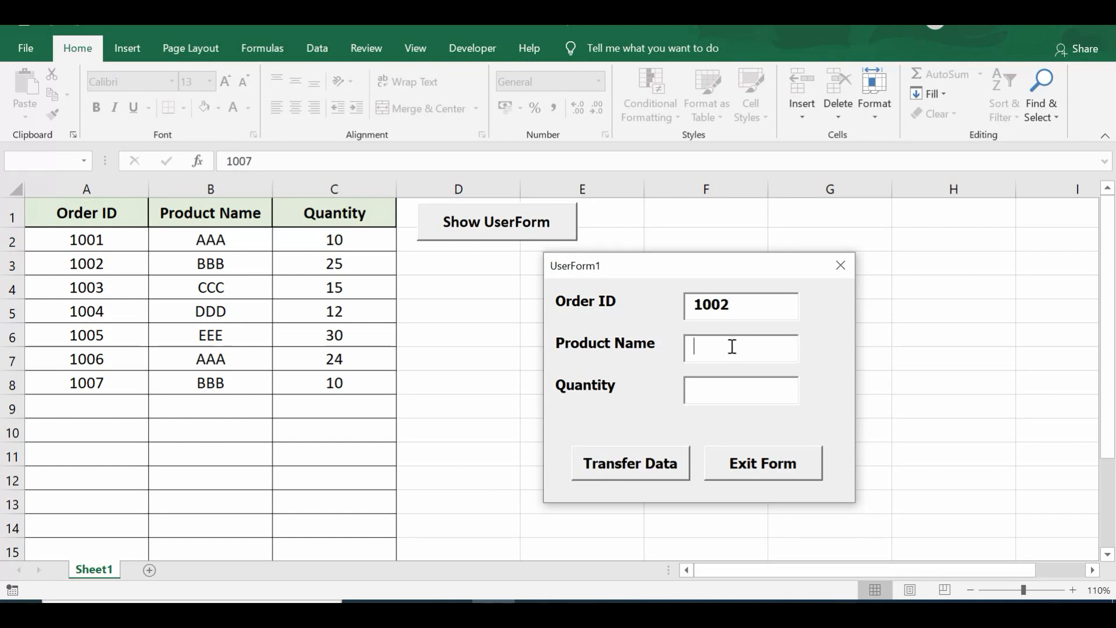
type("xyz")
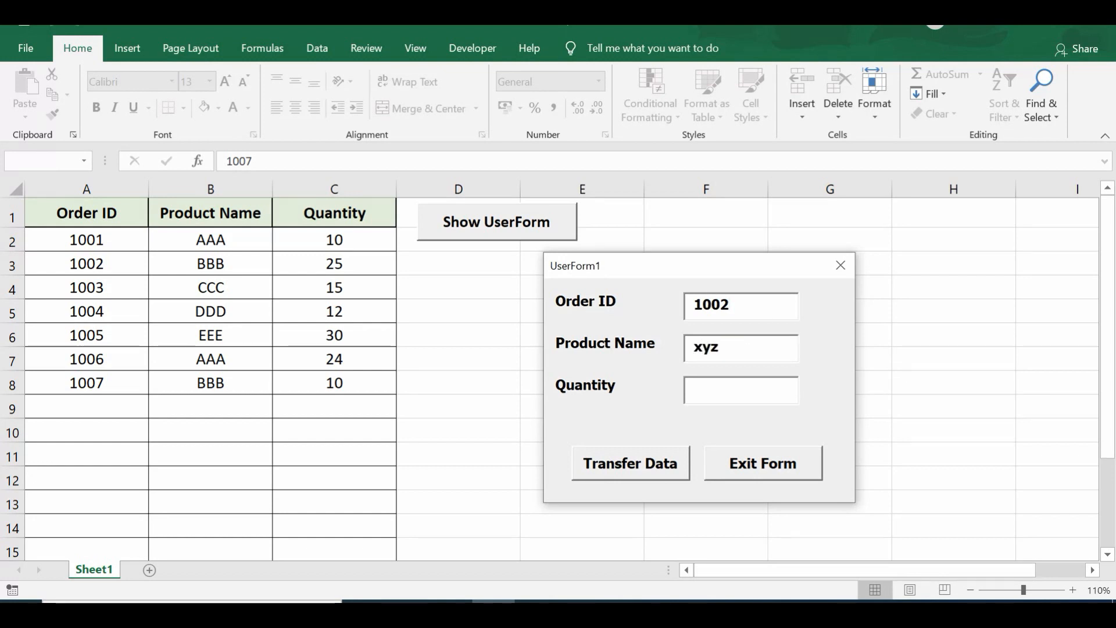
type("1")
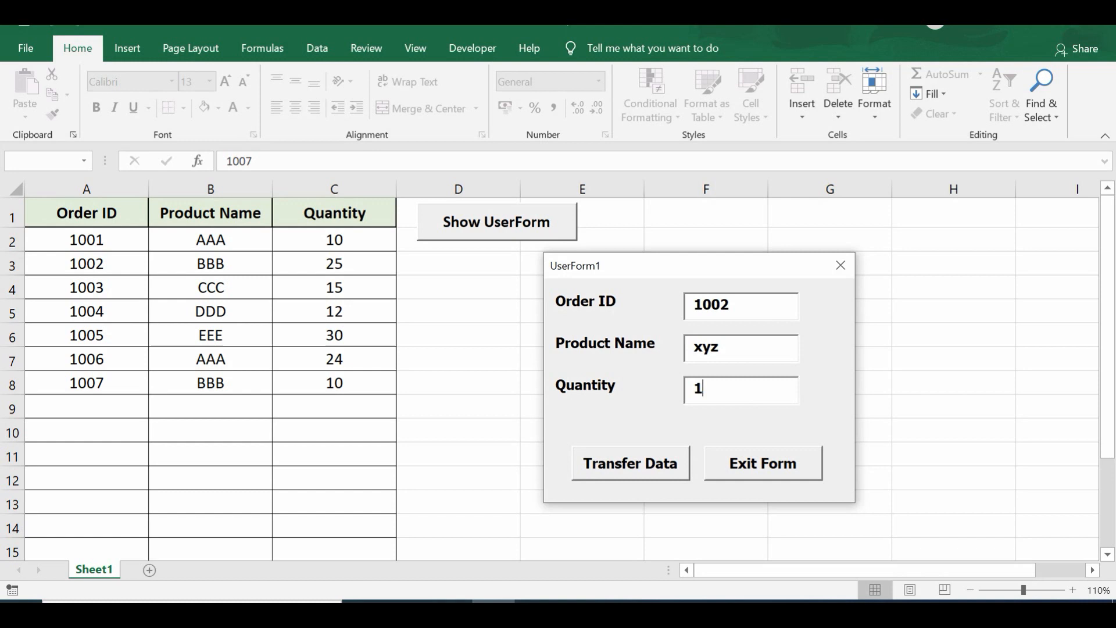
type("0")
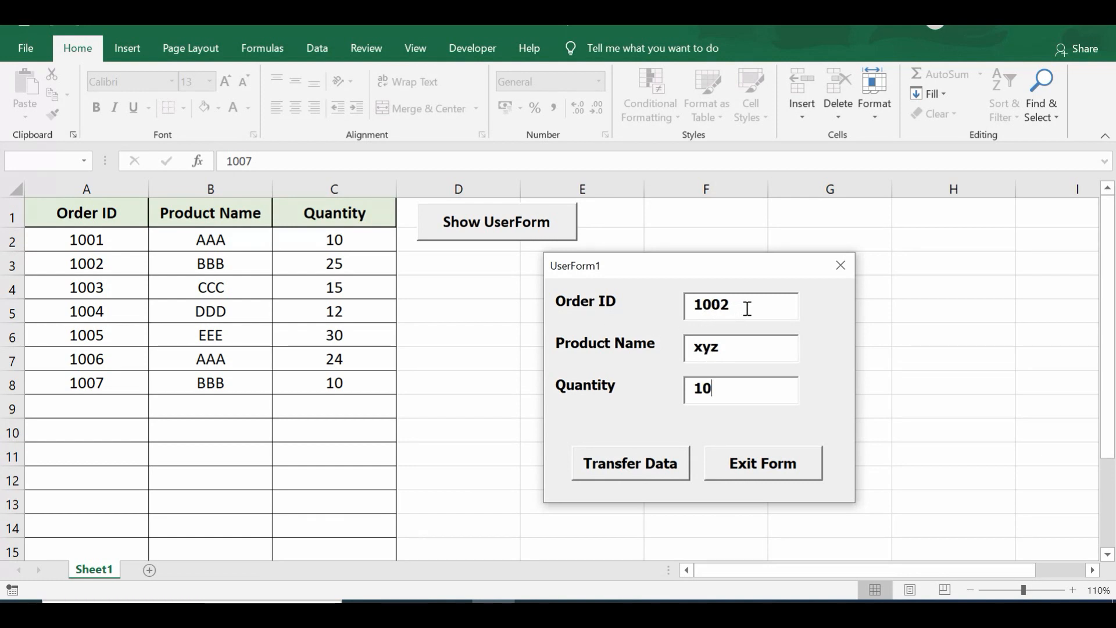
mouse_move(60, 265)
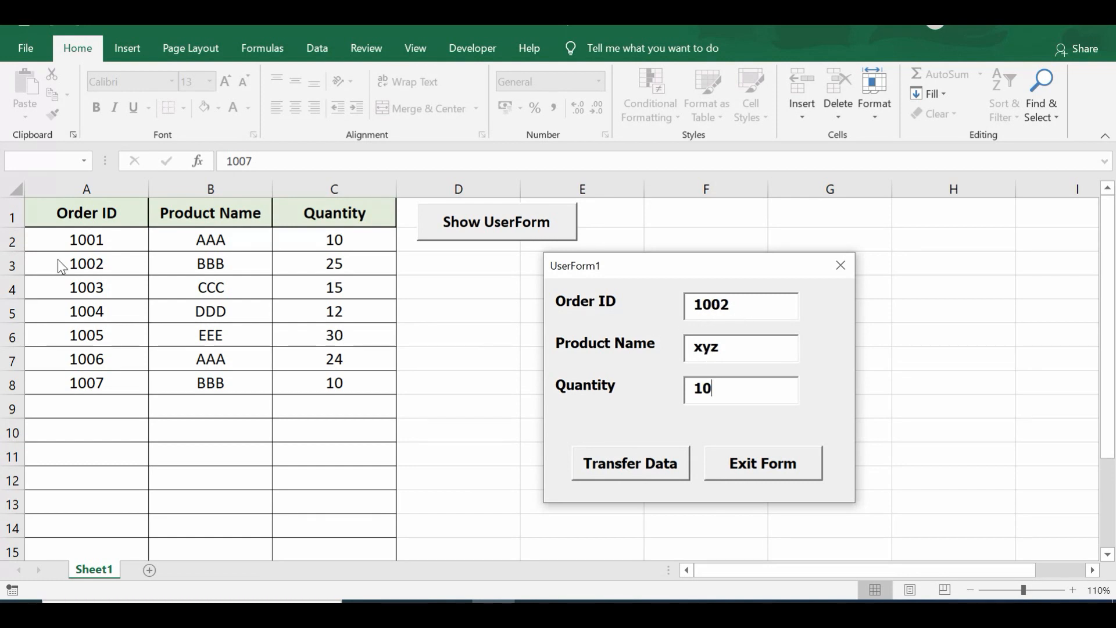
mouse_move(134, 254)
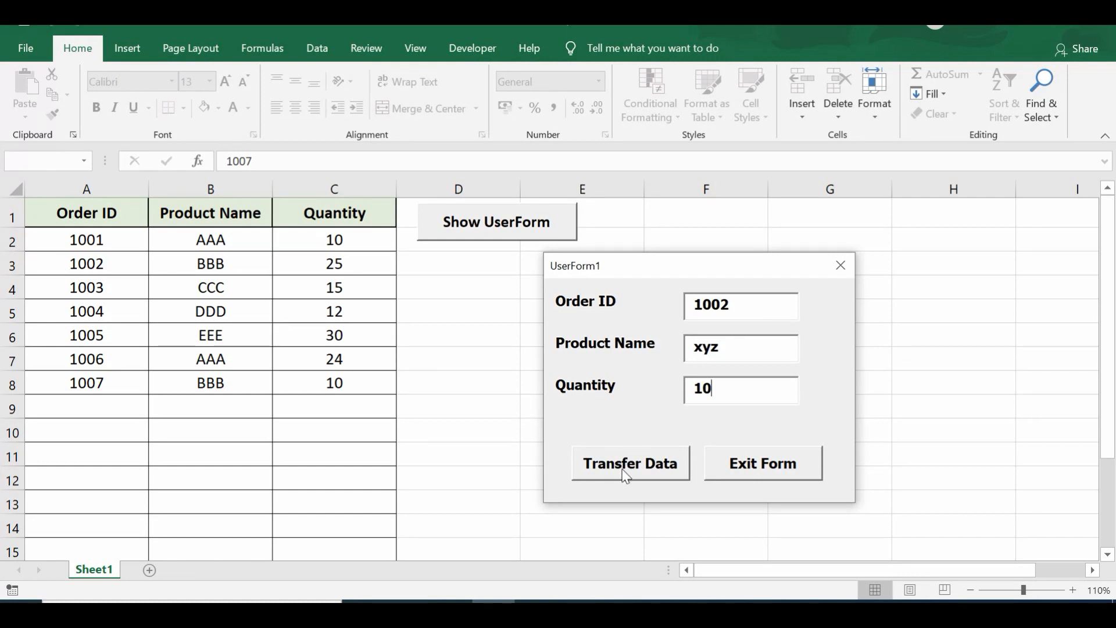
left_click(629, 464)
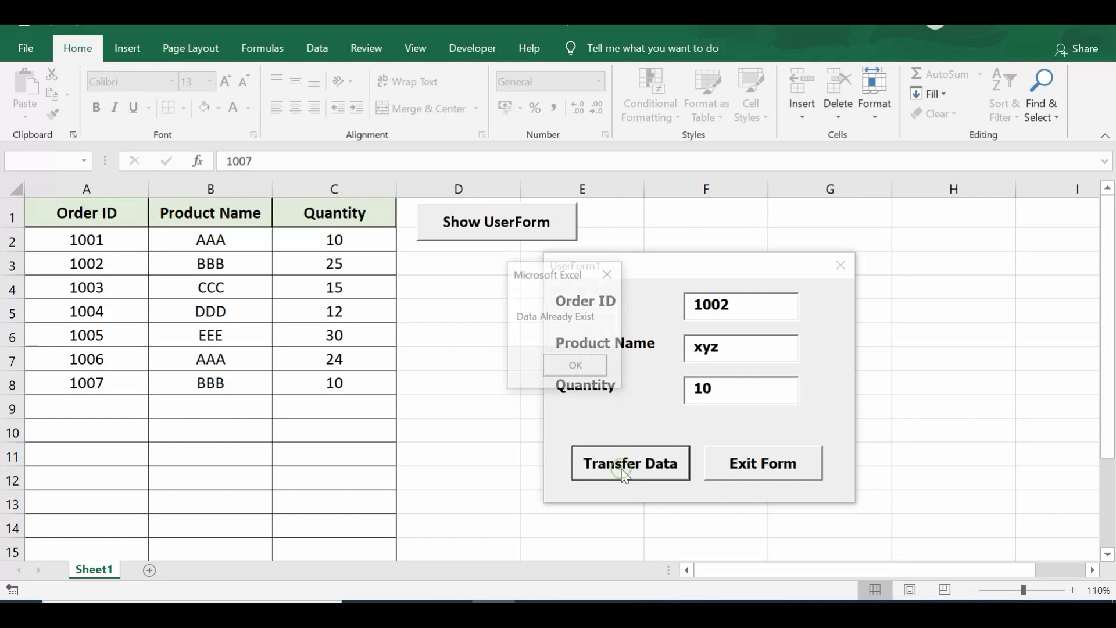
left_click(629, 464)
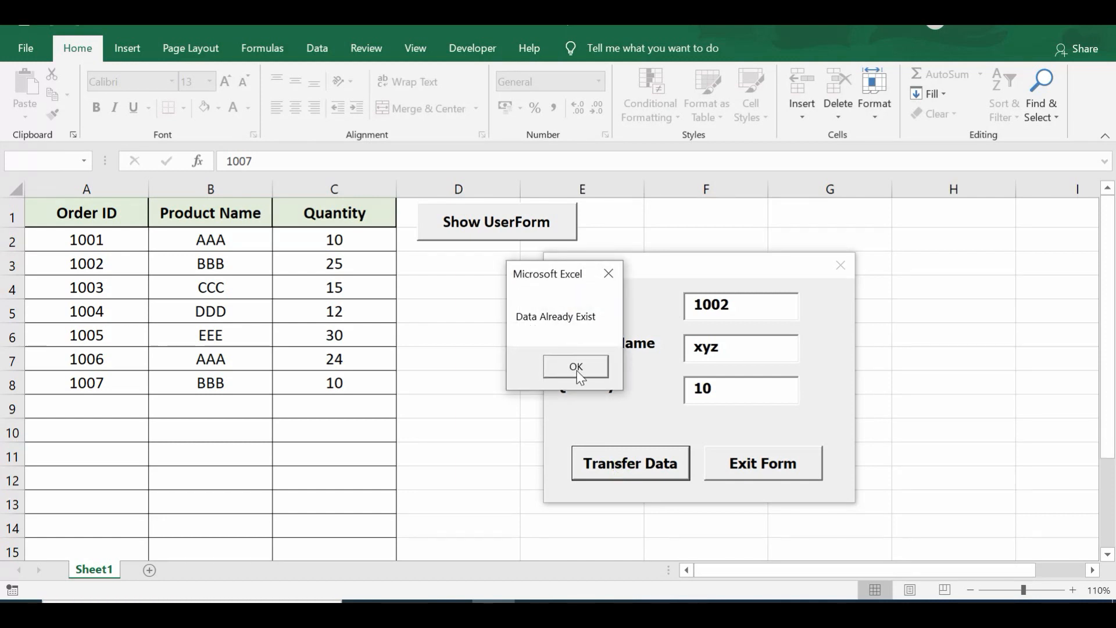
left_click(576, 366)
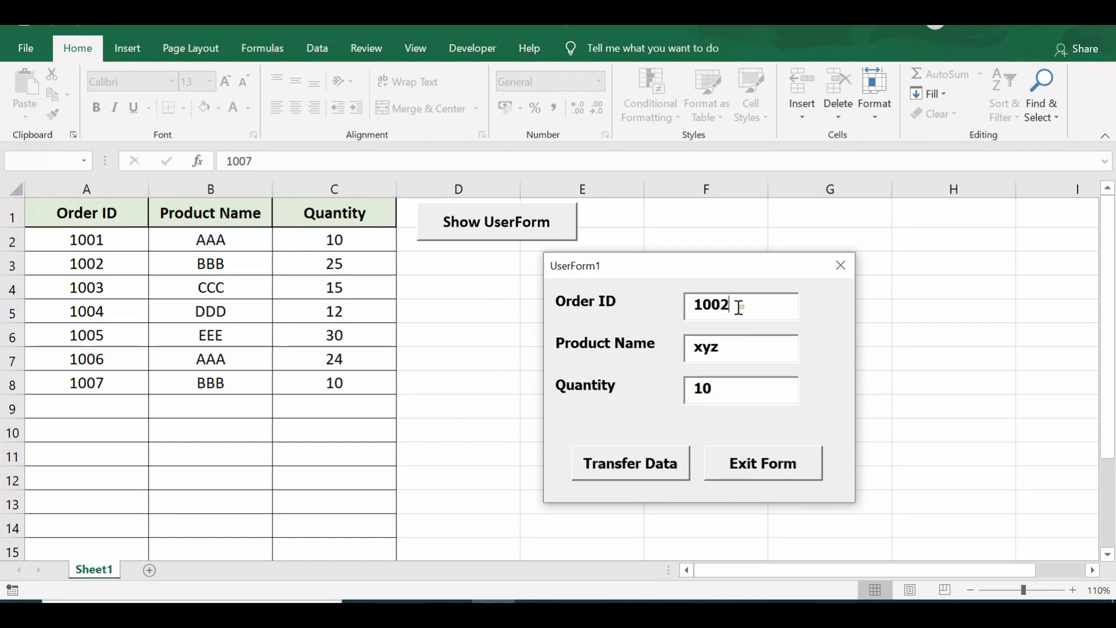
- Replace the Order ID with 1009 and transfer 1009, xyz, 10 to the sheet as row 9
double_click(708, 305)
type("1009")
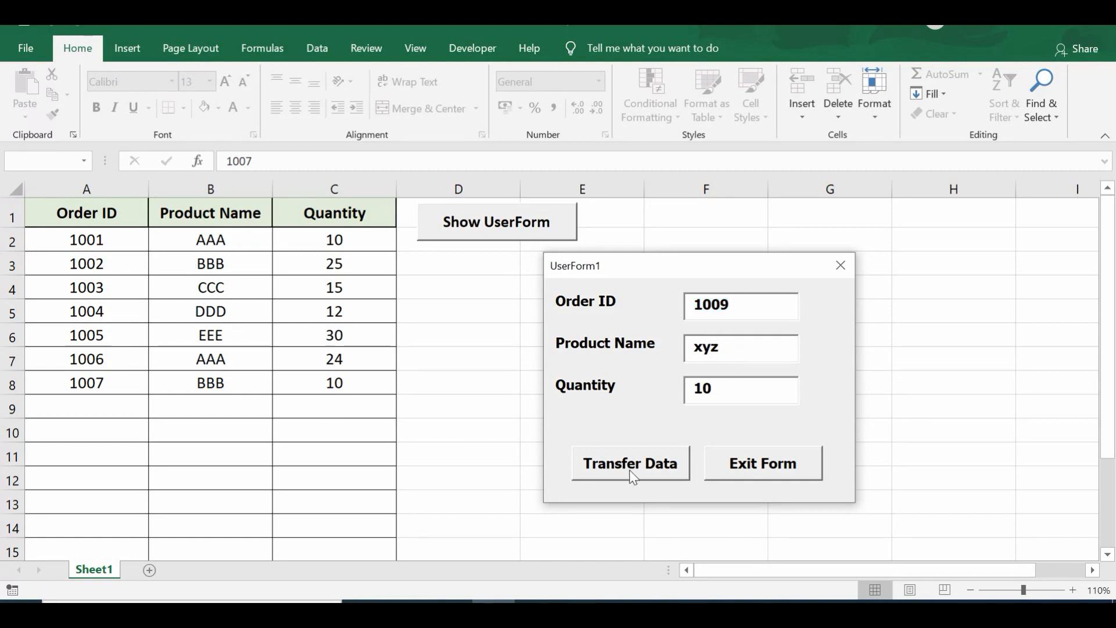
left_click(629, 463)
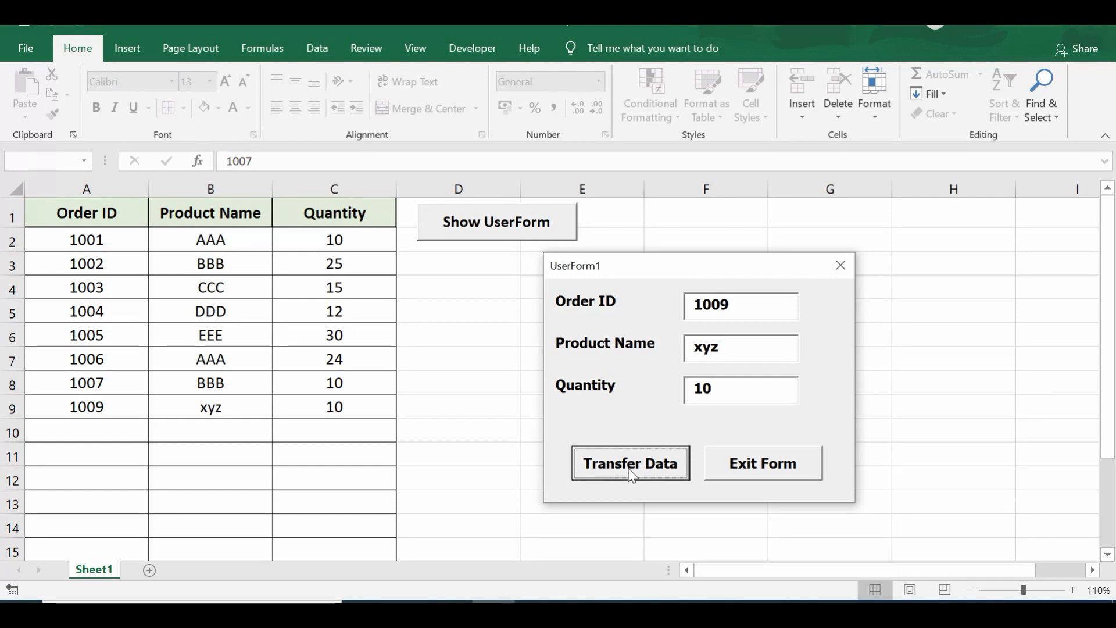
mouse_move(616, 442)
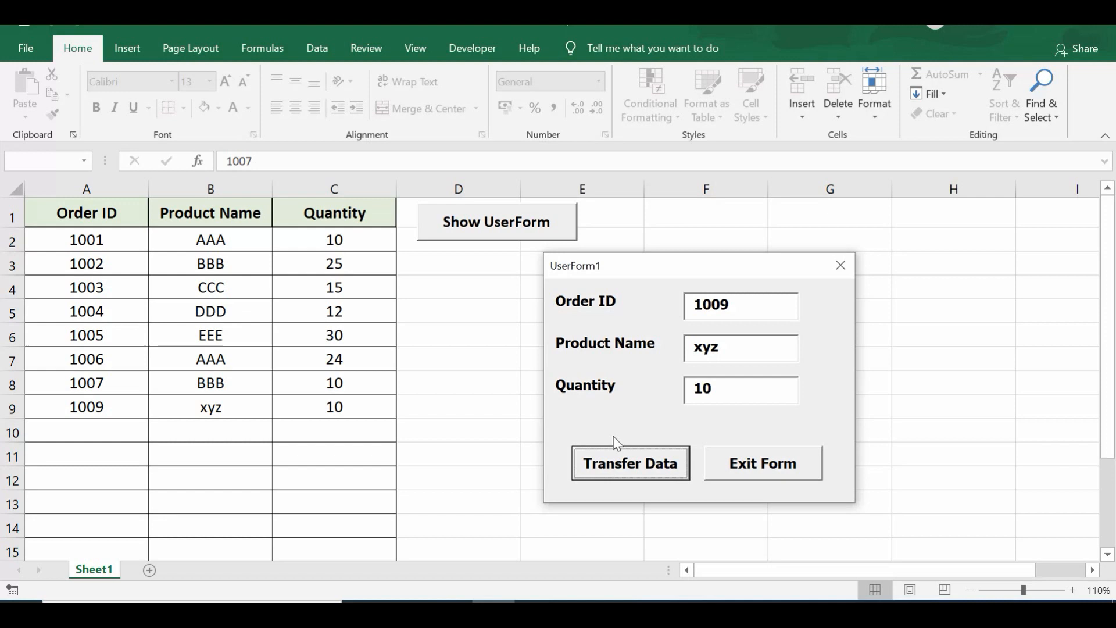
mouse_move(757, 477)
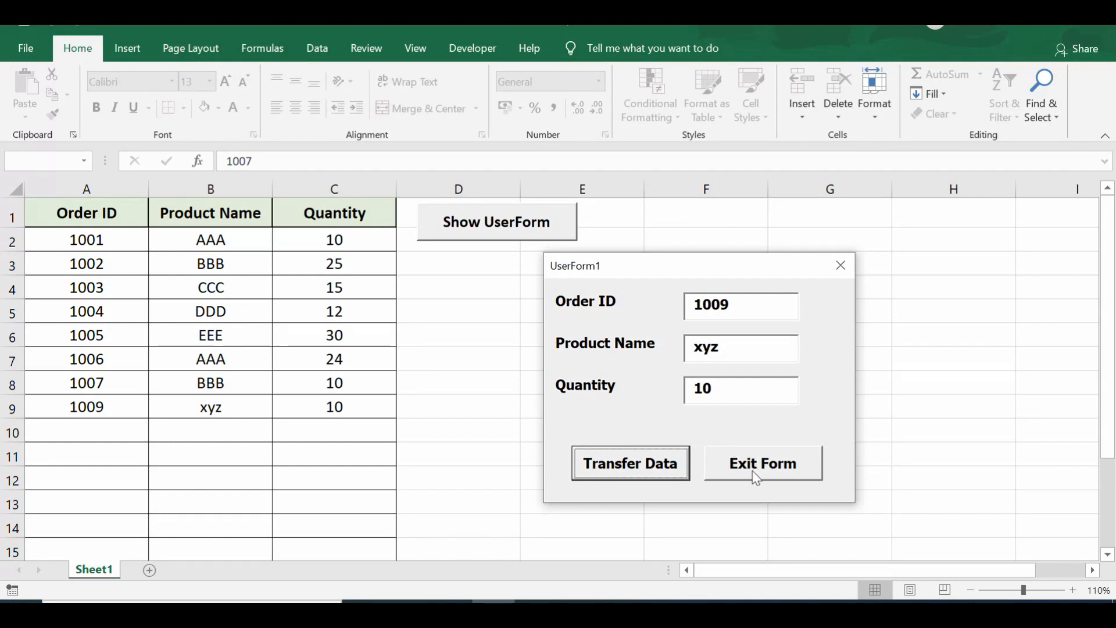
- Exit the form, review the new 1009 row and order 1006, and show the Developer commands
left_click(761, 464)
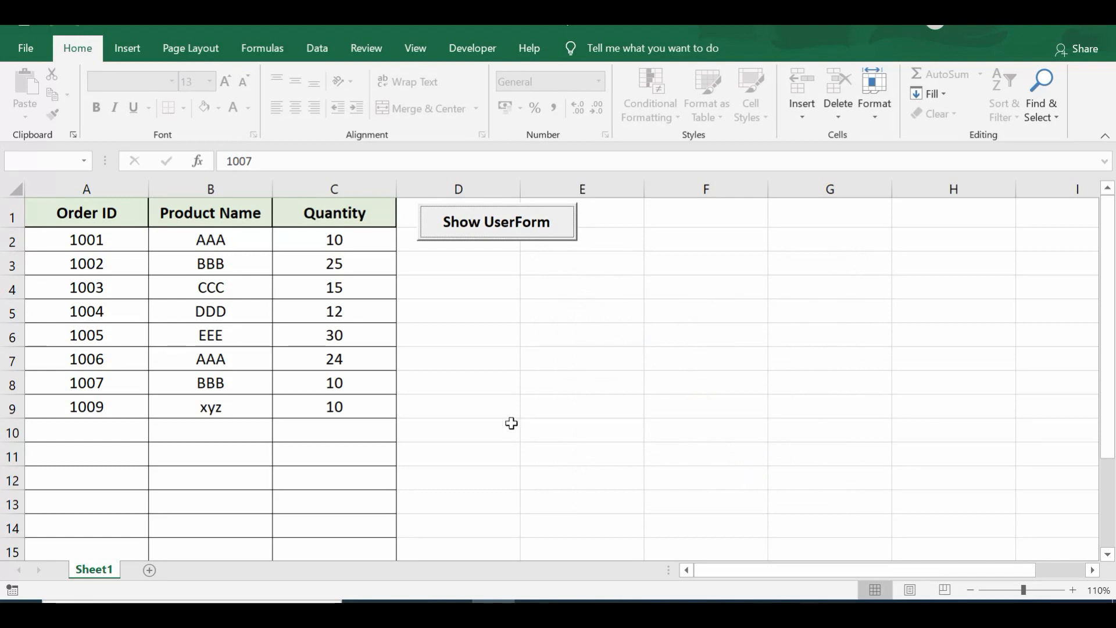
left_click(335, 407)
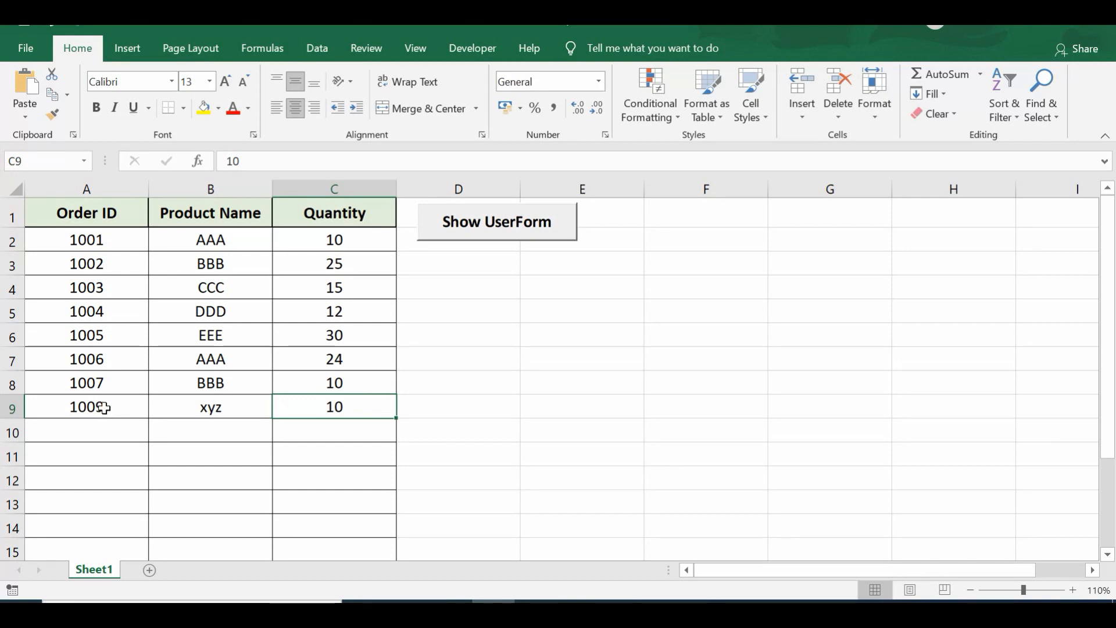
left_click(86, 407)
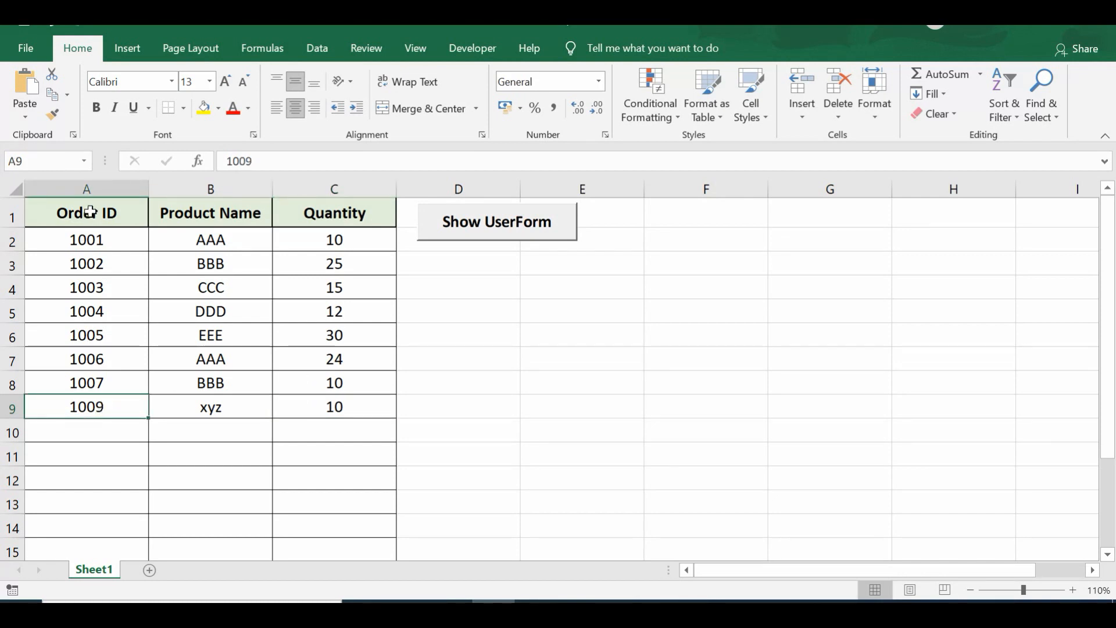
left_click(85, 360)
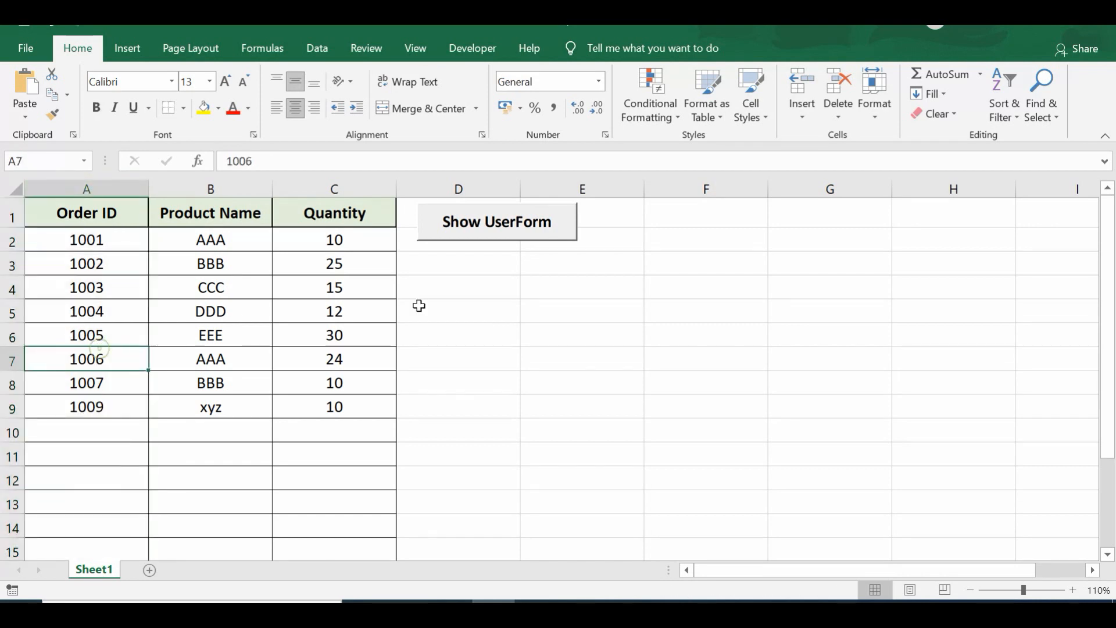
left_click(472, 48)
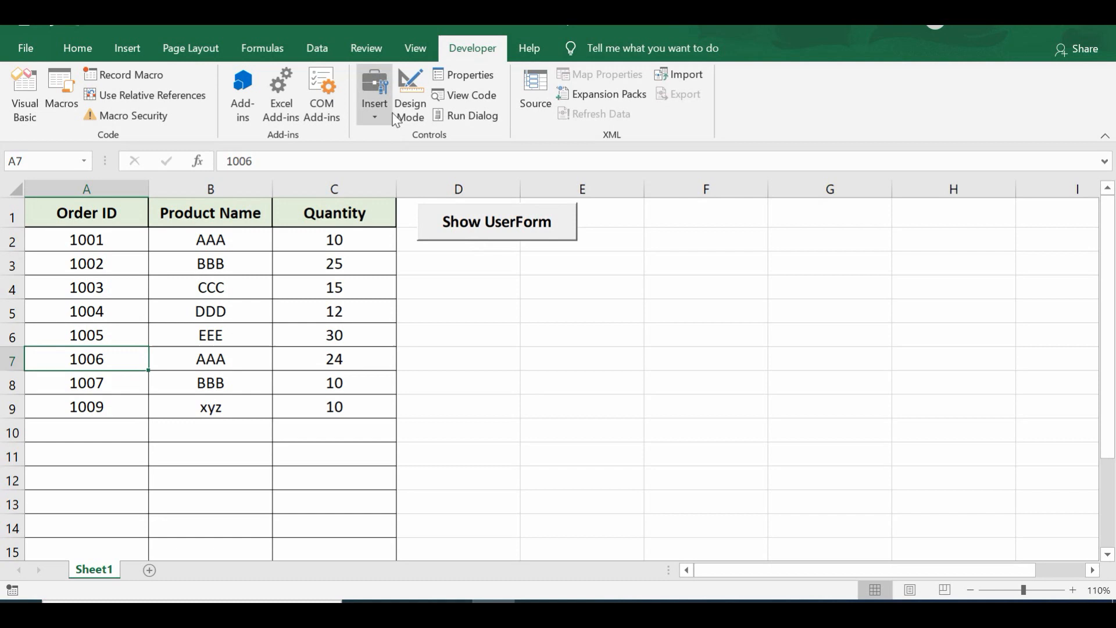
- View the code behind the worksheet's Show UserForm button in the VBA editor
left_click(411, 96)
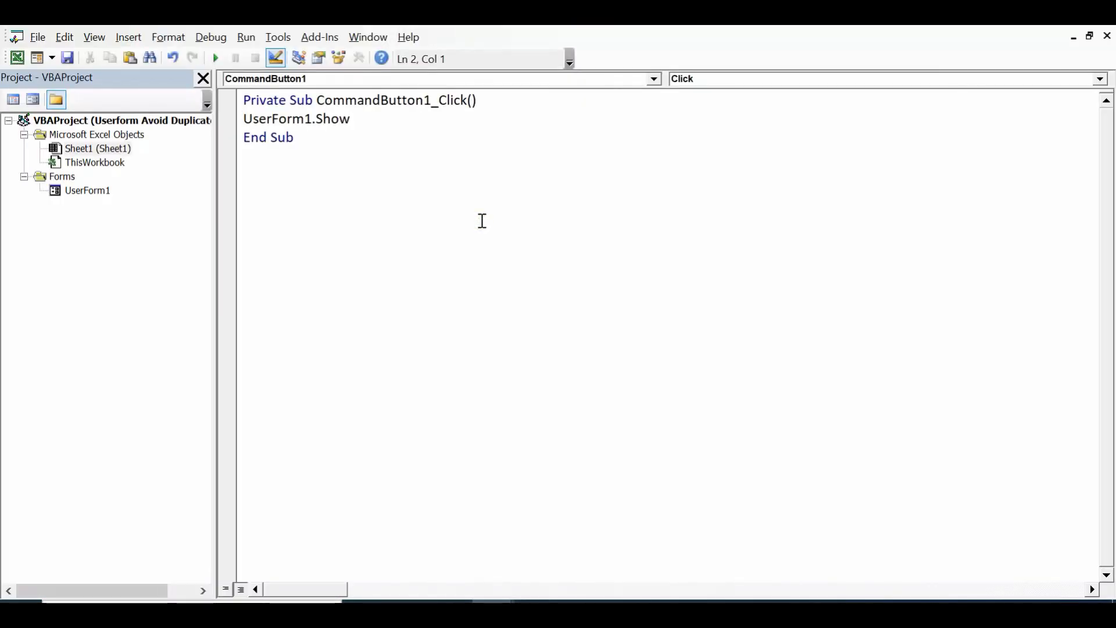
mouse_move(179, 275)
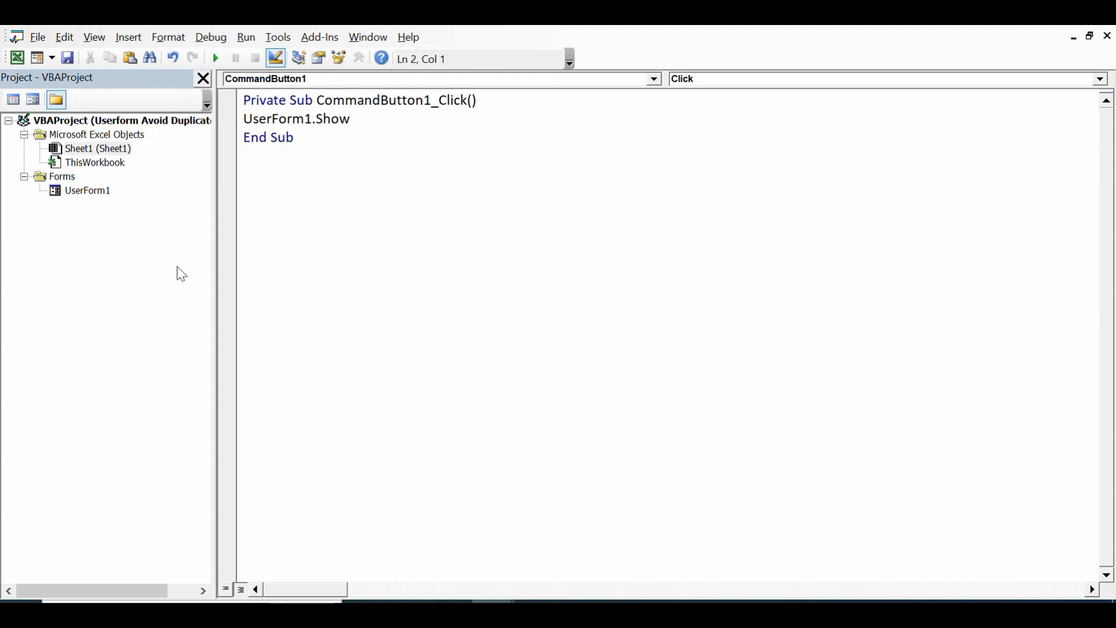
mouse_move(94, 194)
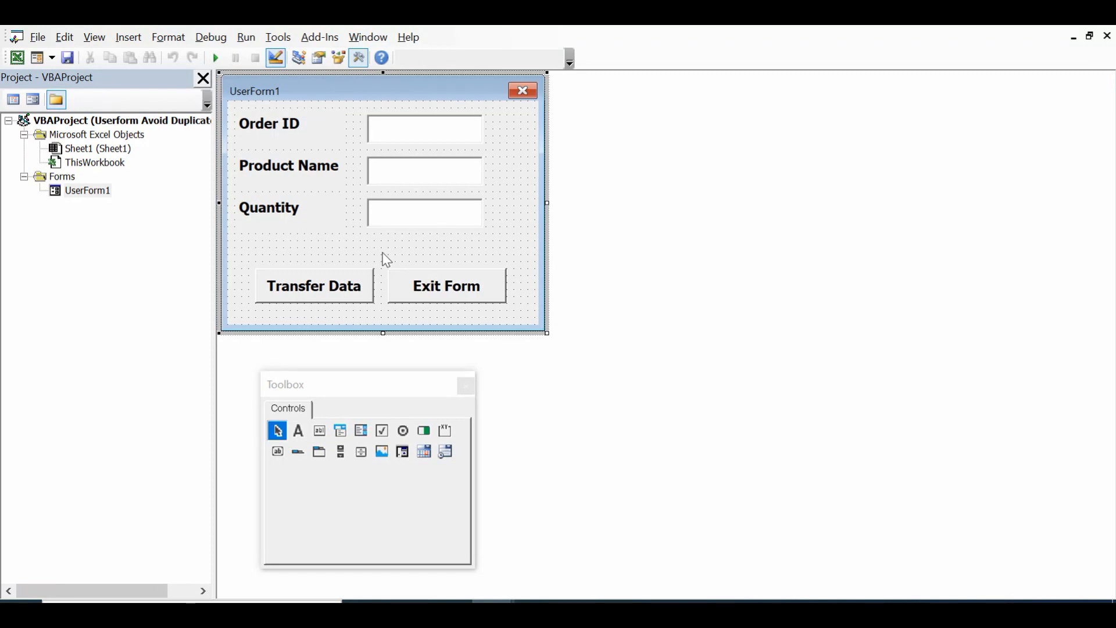
mouse_move(312, 295)
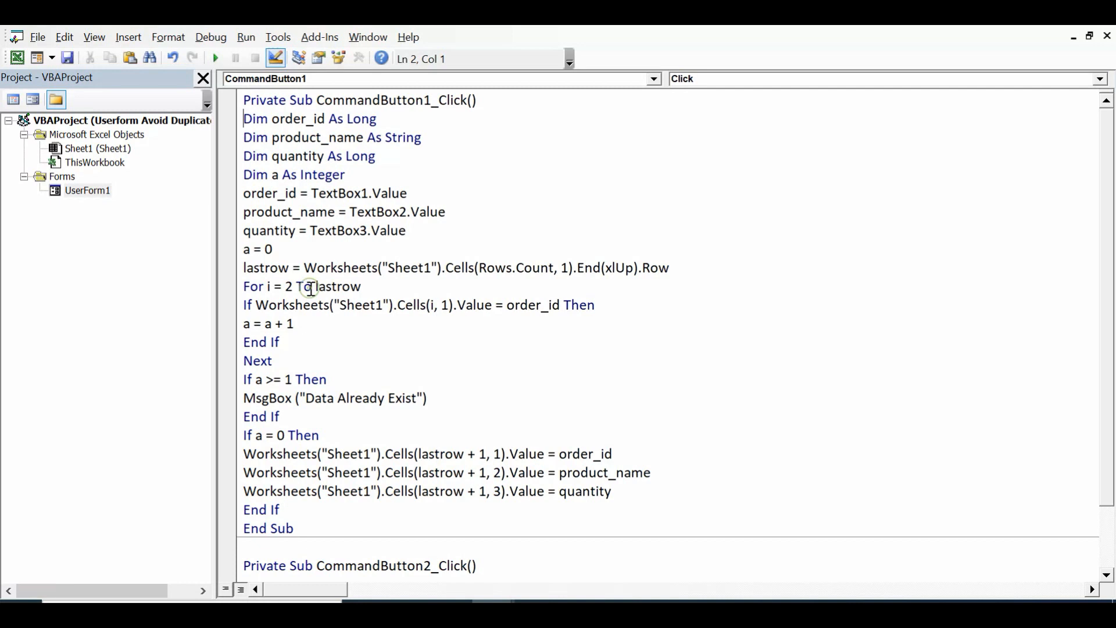
mouse_move(256, 118)
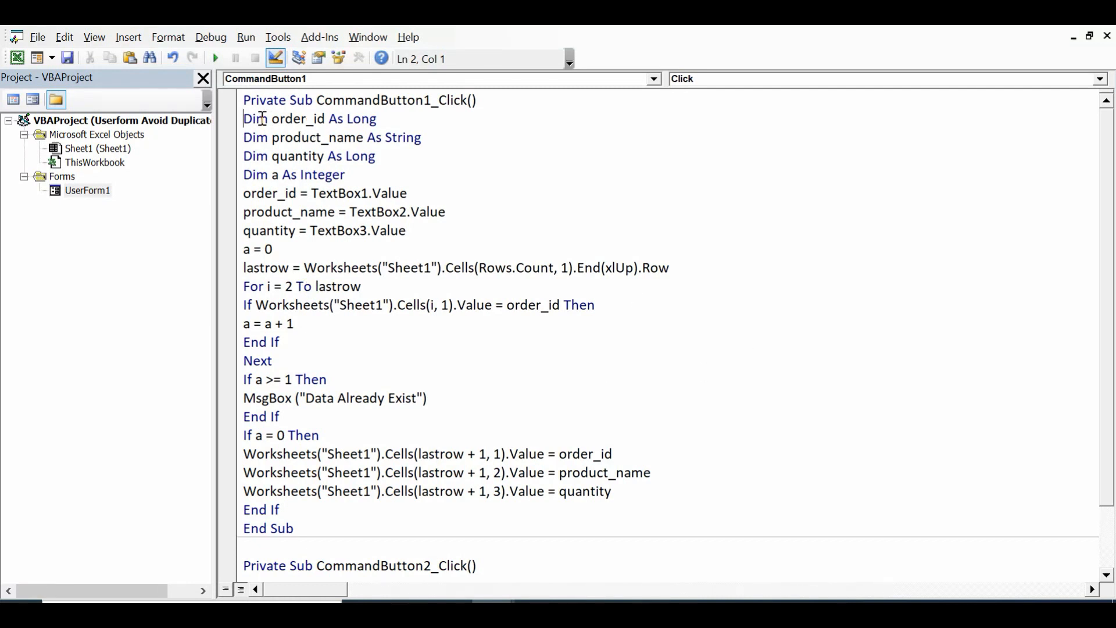
left_click_drag(243, 119, 291, 119)
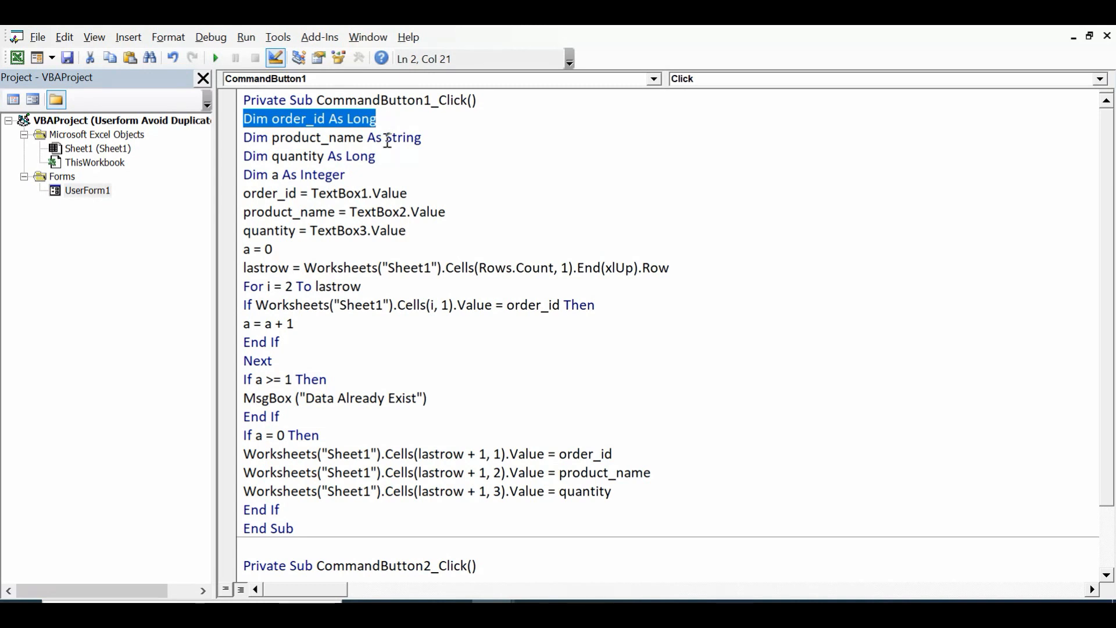
double_click(309, 137)
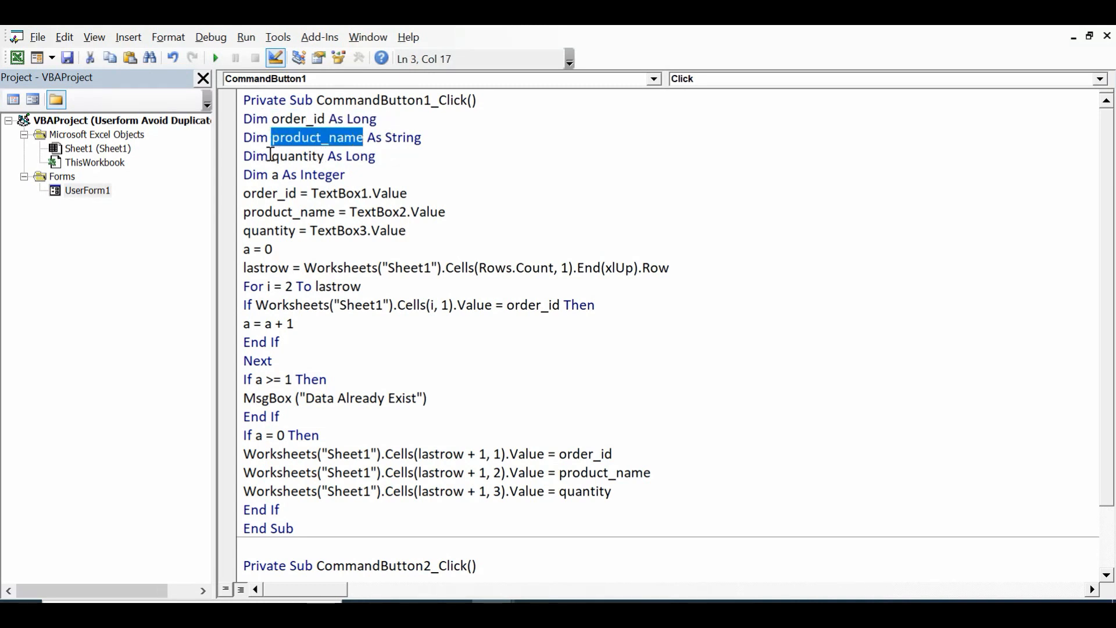
double_click(295, 156)
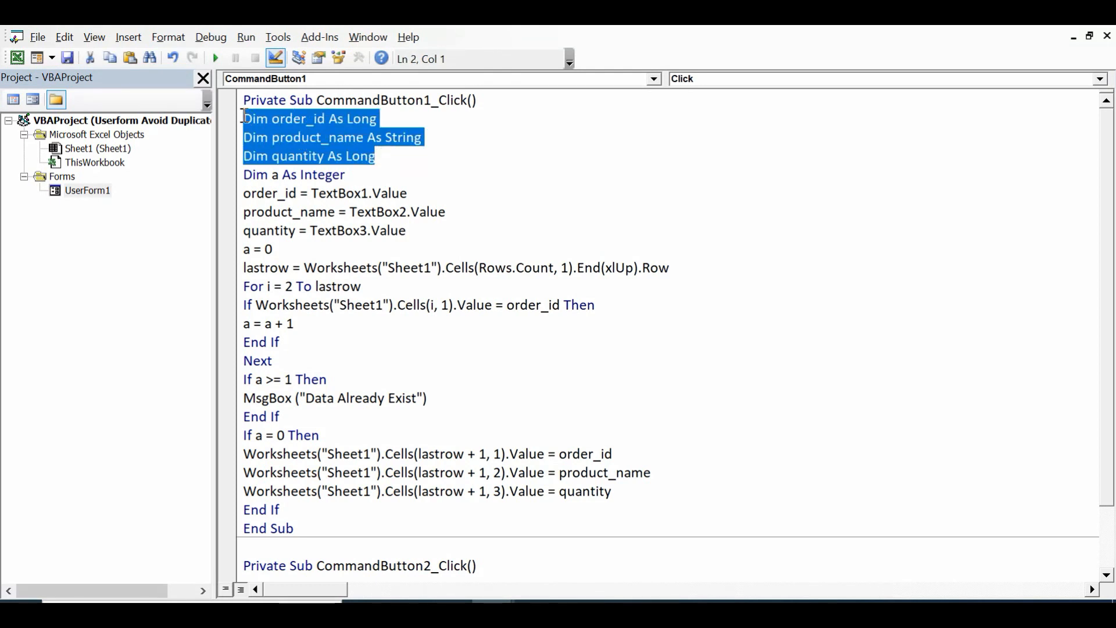
mouse_move(390, 173)
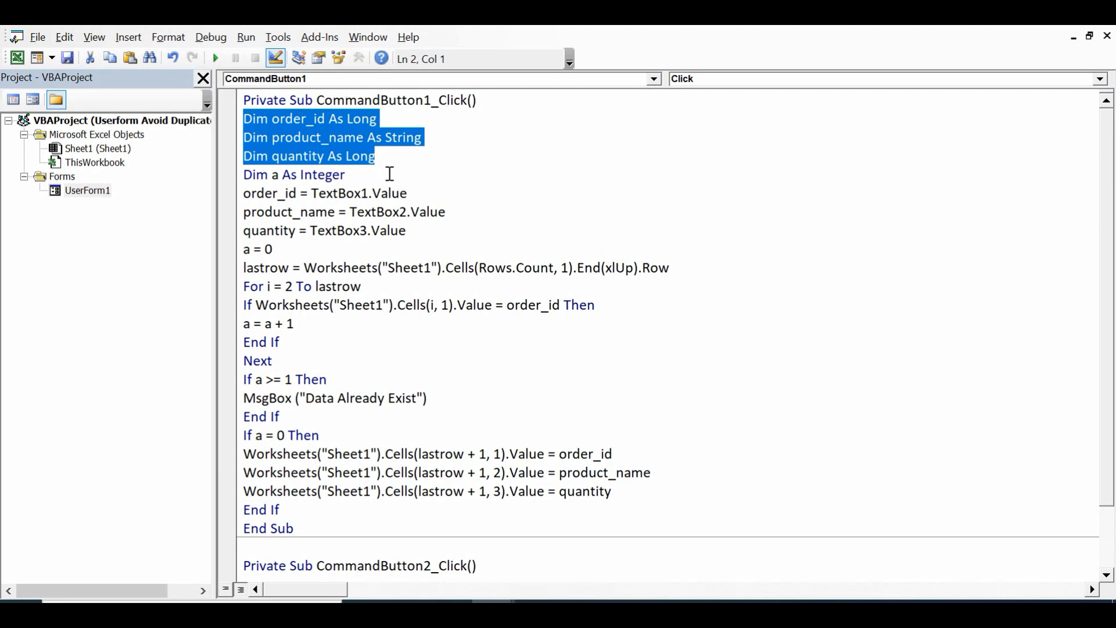
left_click(249, 174)
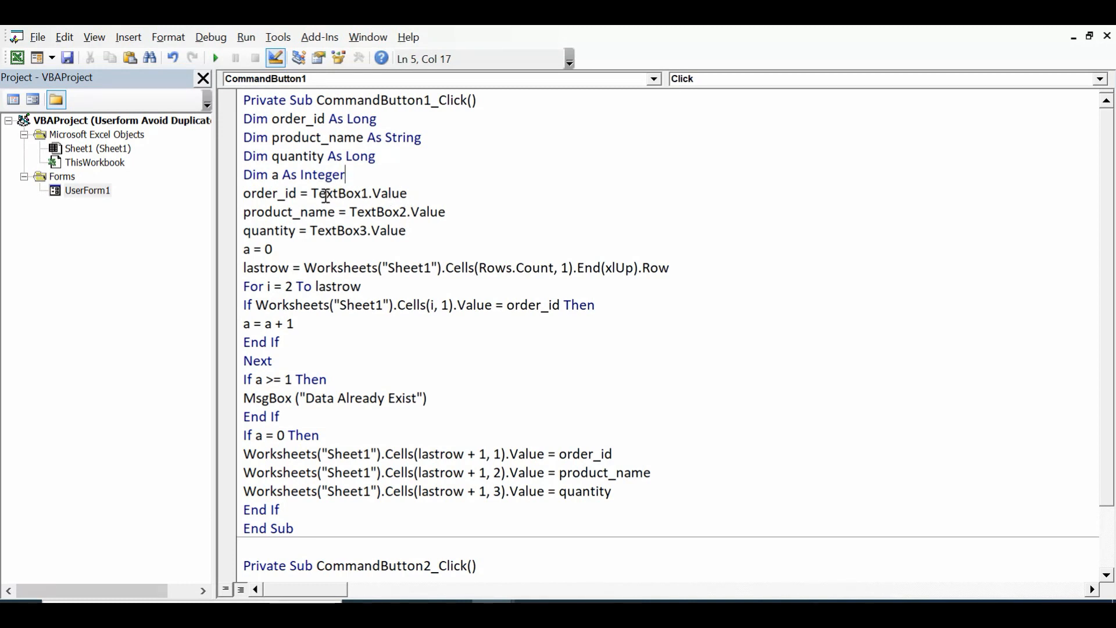
double_click(357, 193)
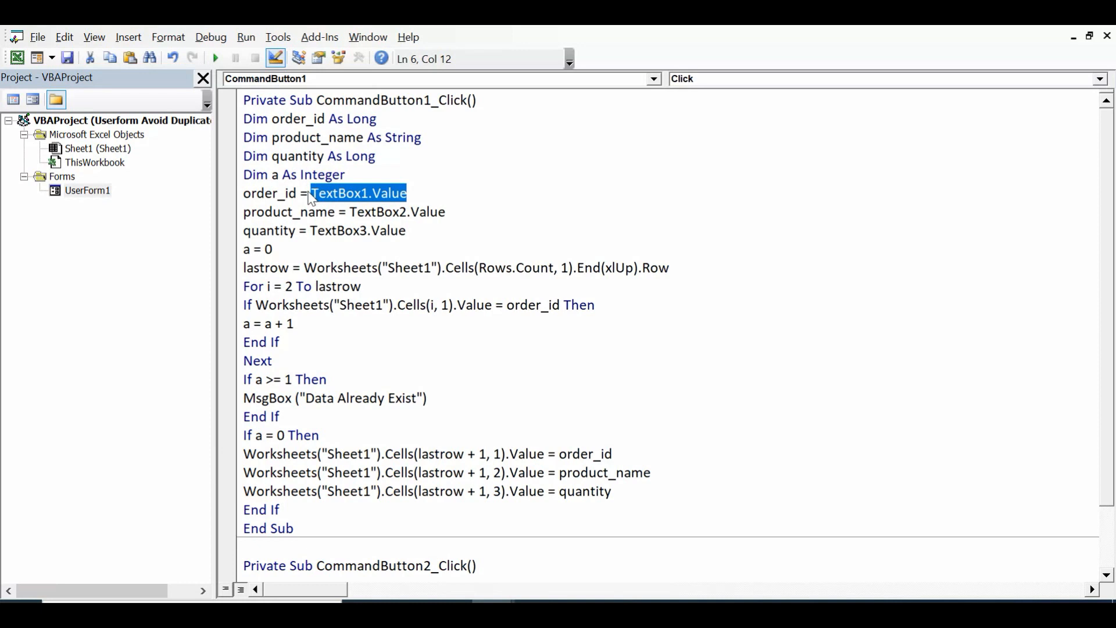
double_click(271, 193)
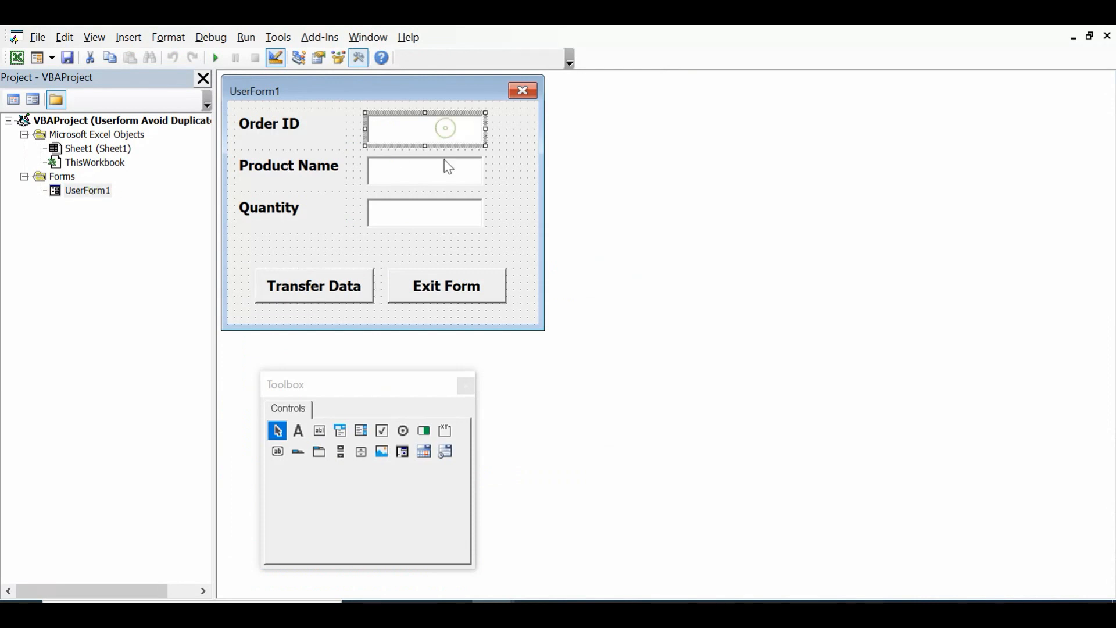
left_click(423, 213)
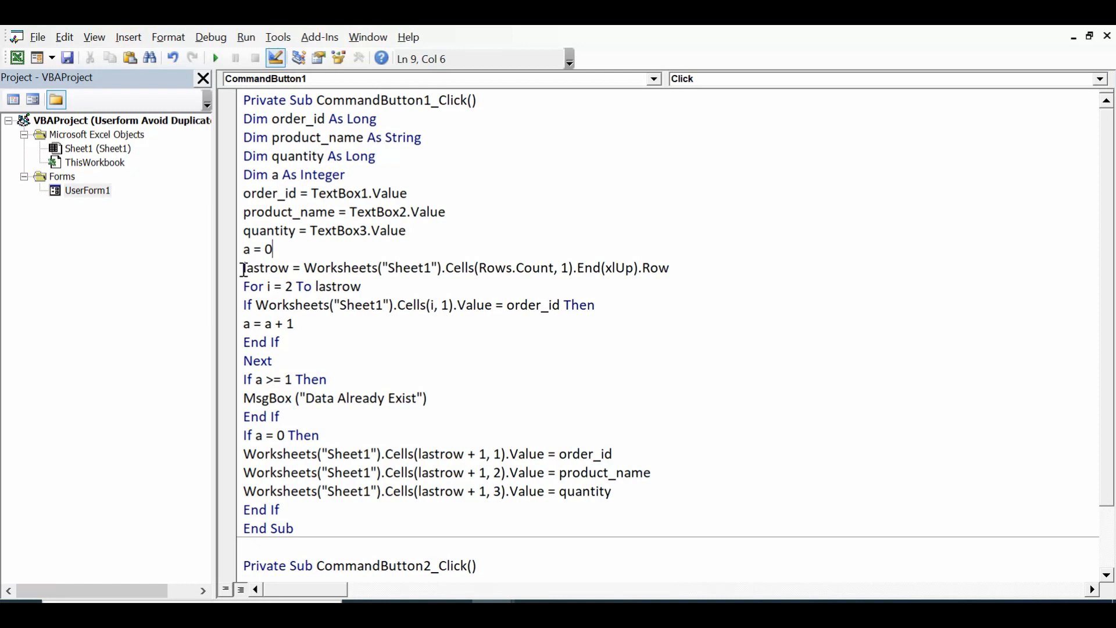
double_click(261, 267)
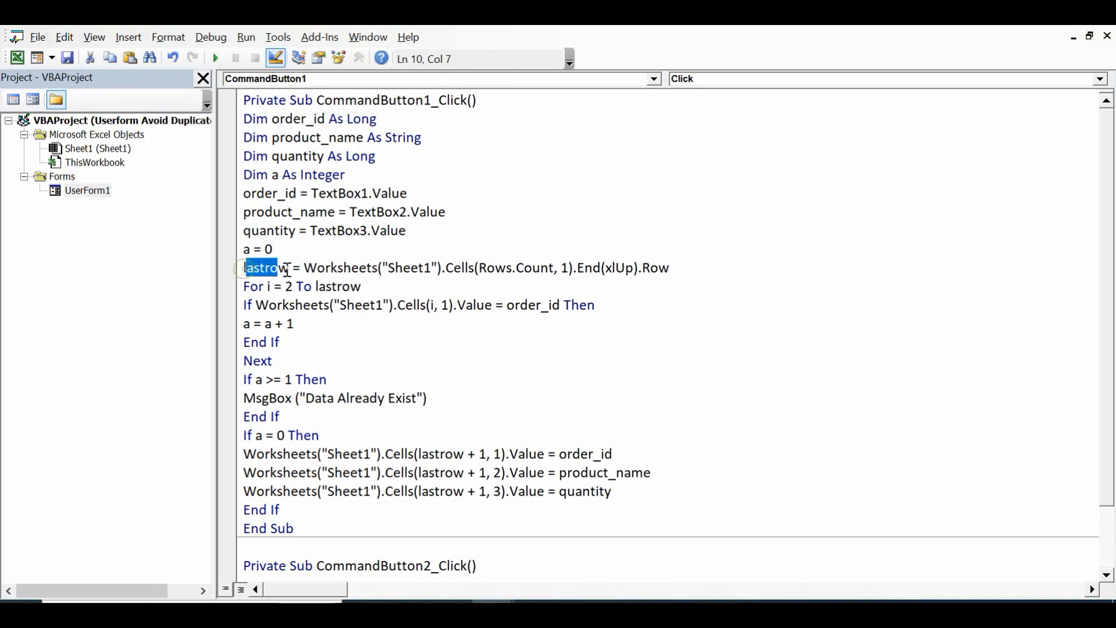
double_click(344, 267)
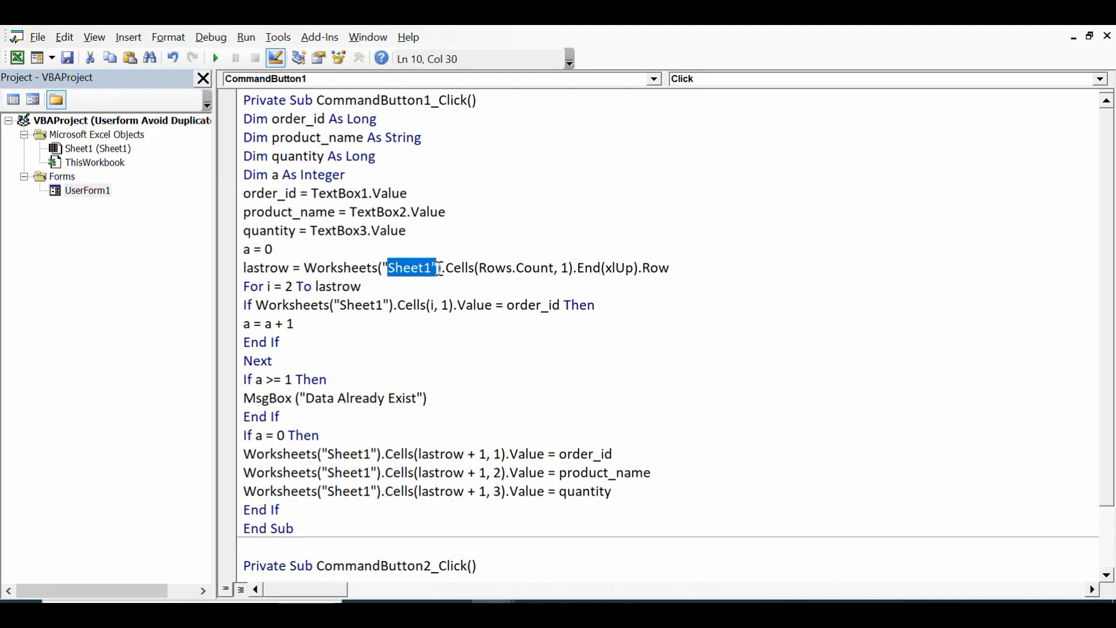
double_click(515, 267)
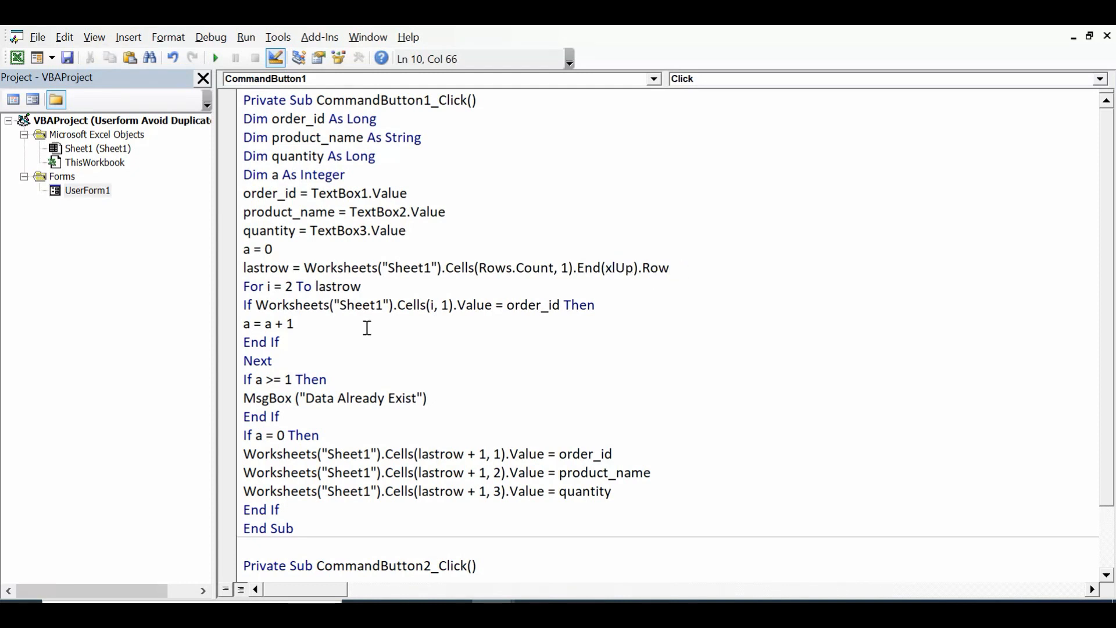
mouse_move(246, 275)
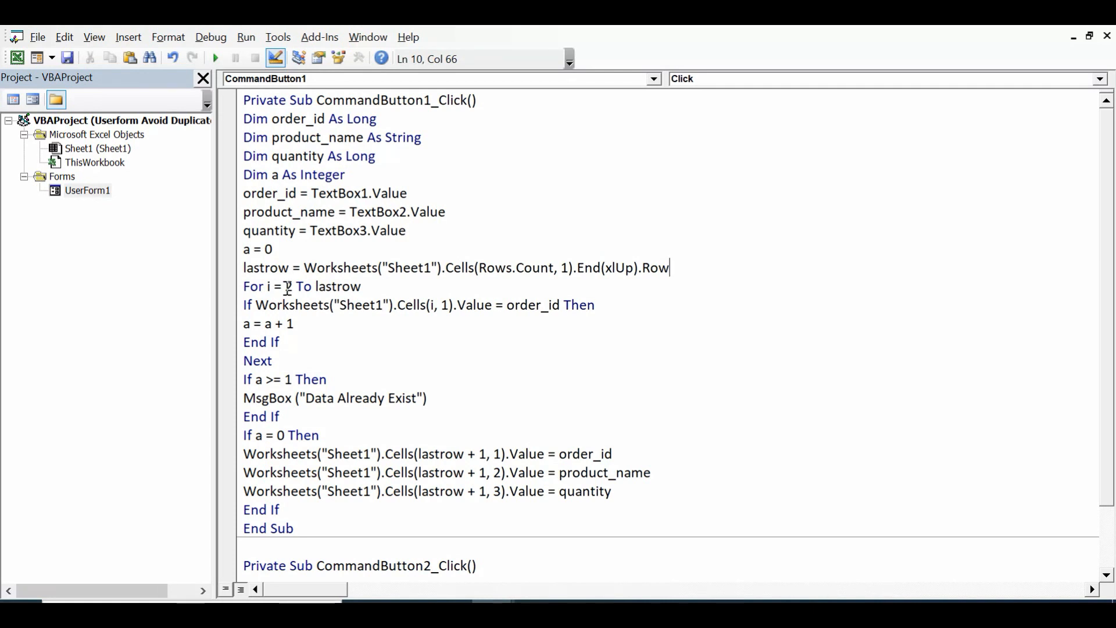
left_click_drag(284, 286, 360, 286)
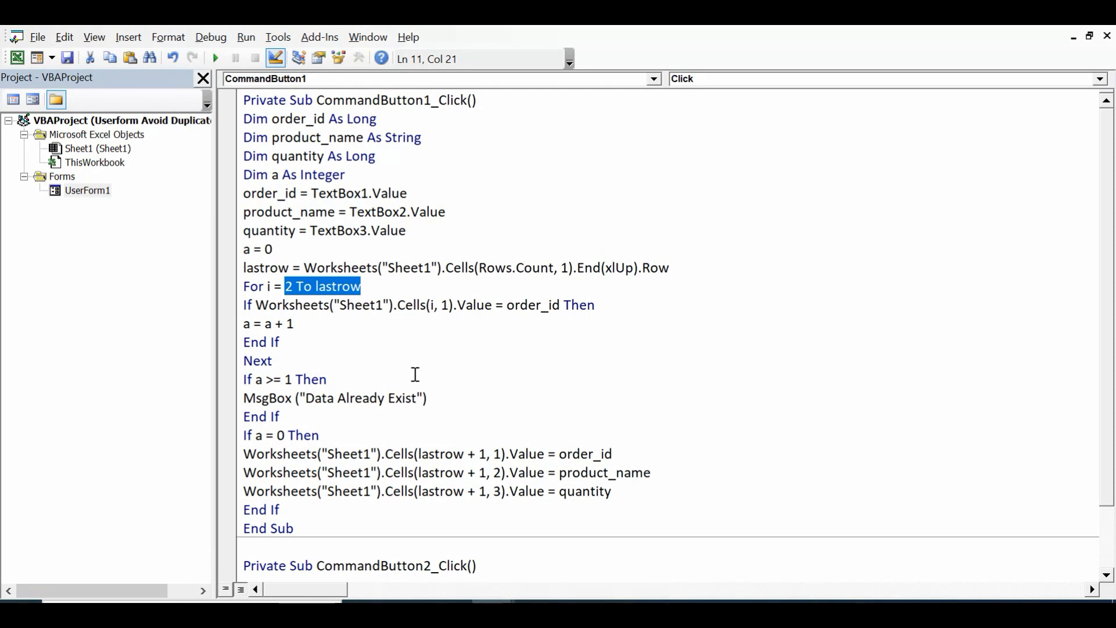
mouse_move(350, 351)
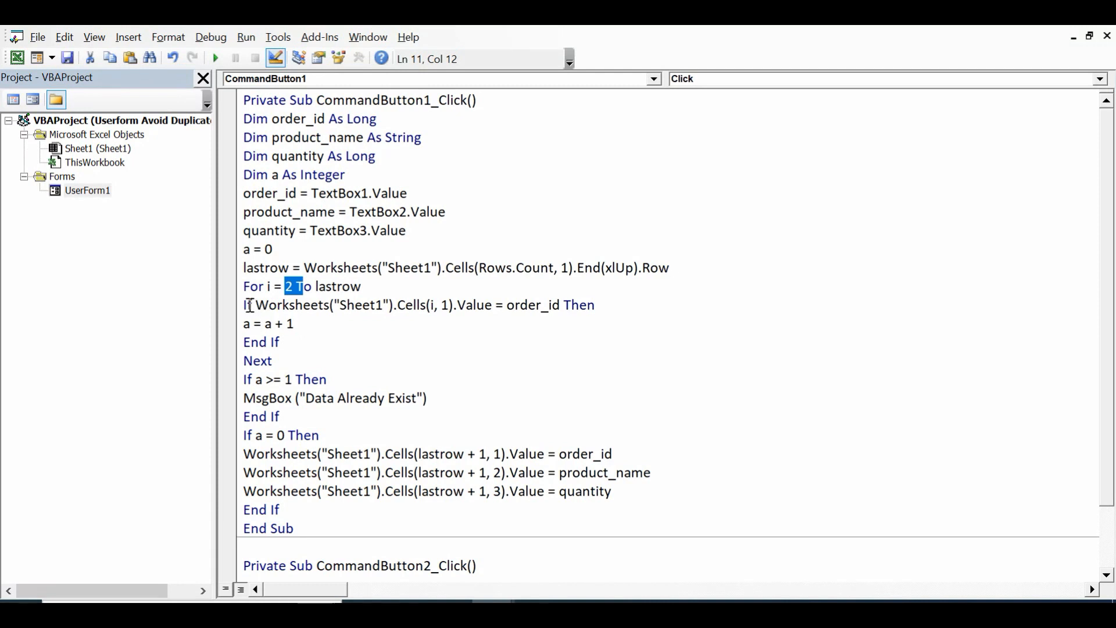
mouse_move(249, 305)
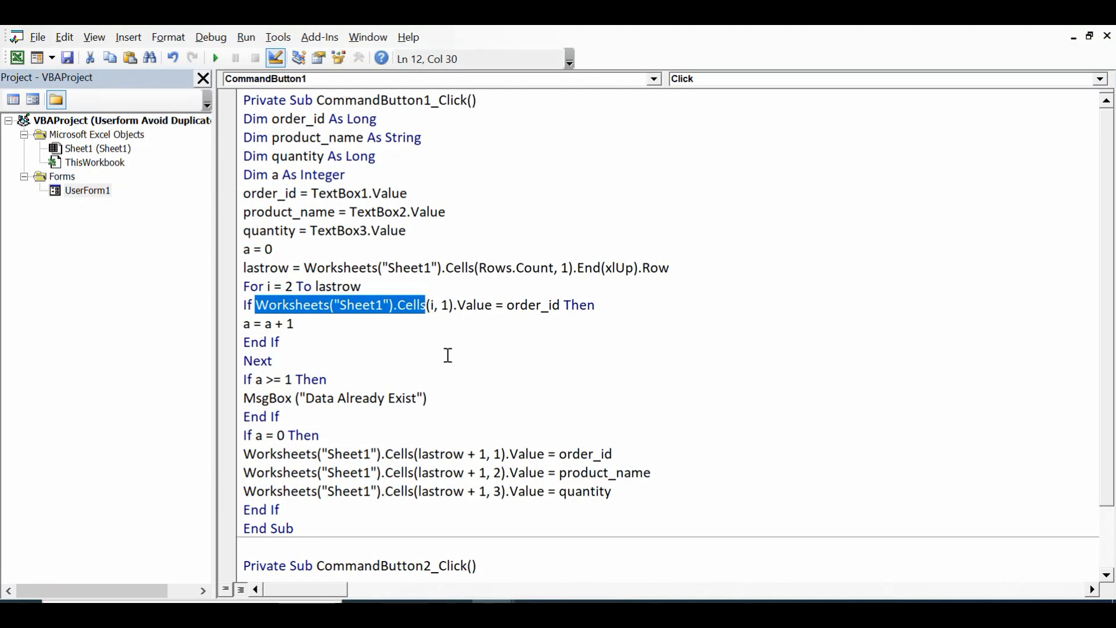
mouse_move(467, 286)
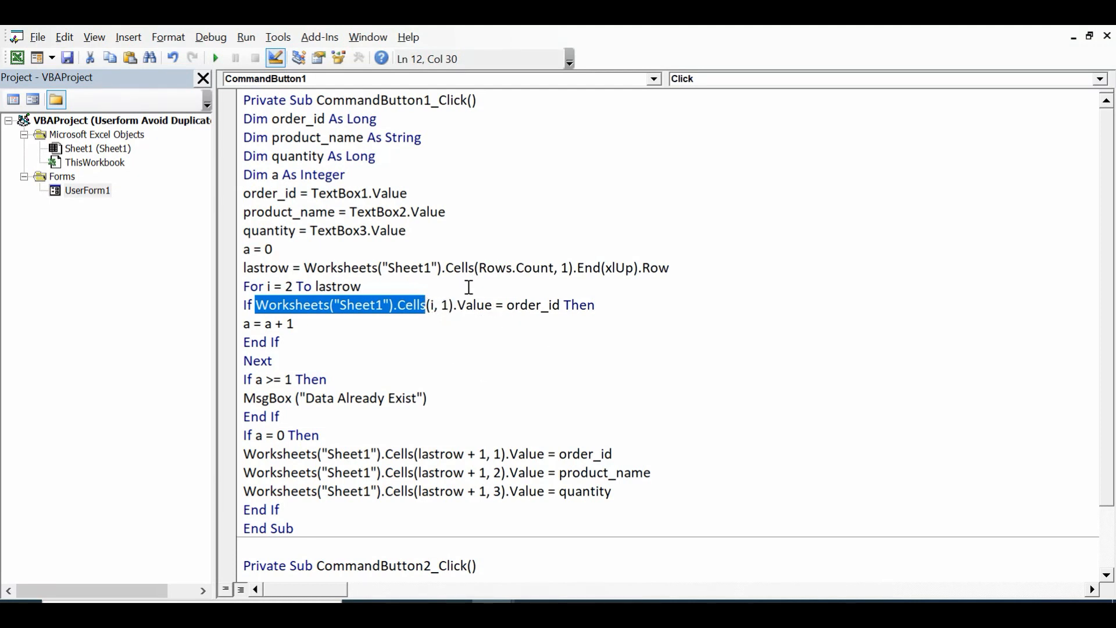
mouse_move(547, 327)
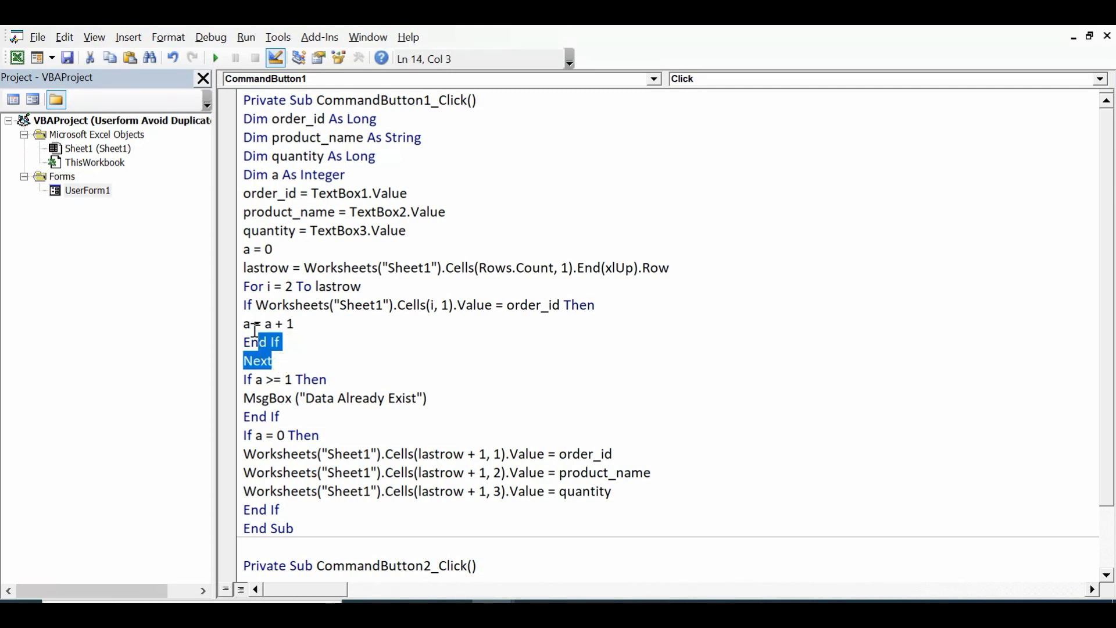
left_click_drag(258, 361, 258, 287)
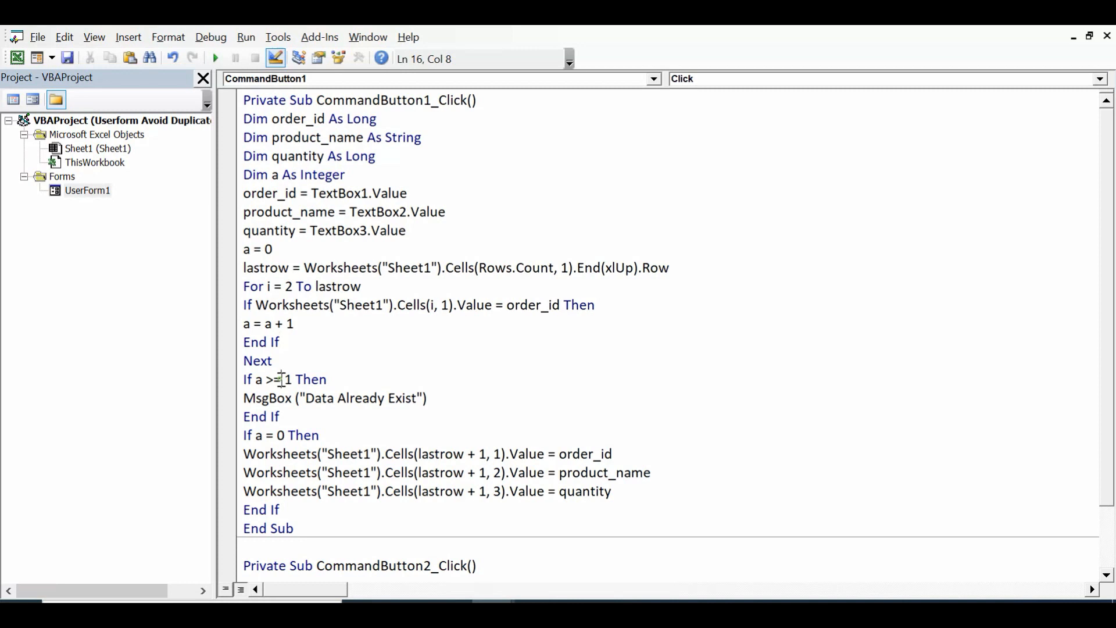
double_click(272, 379)
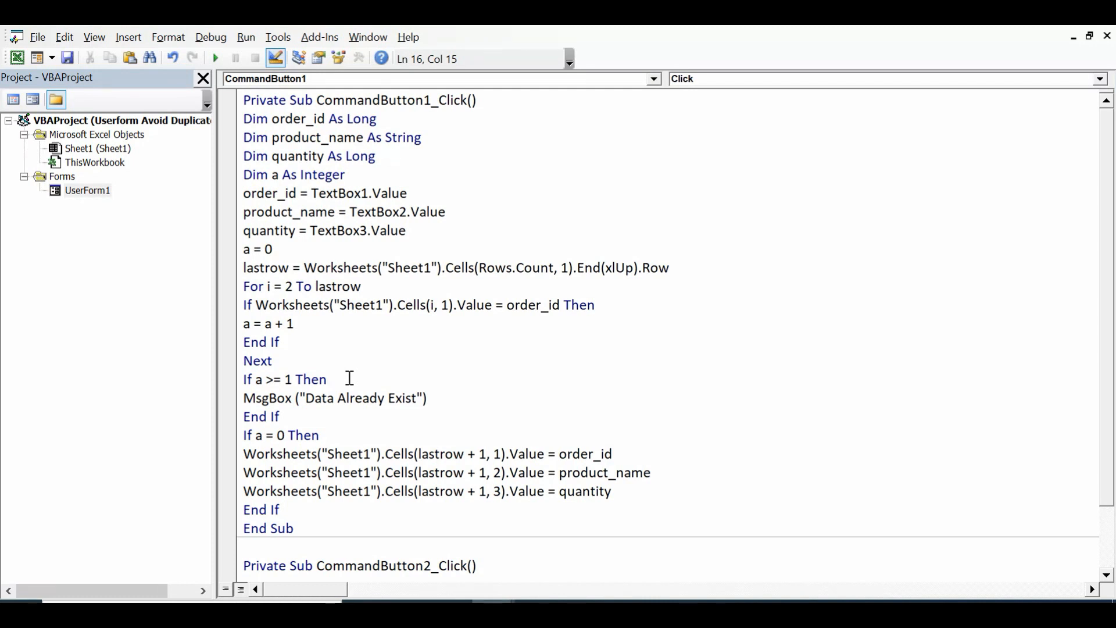
left_click(328, 379)
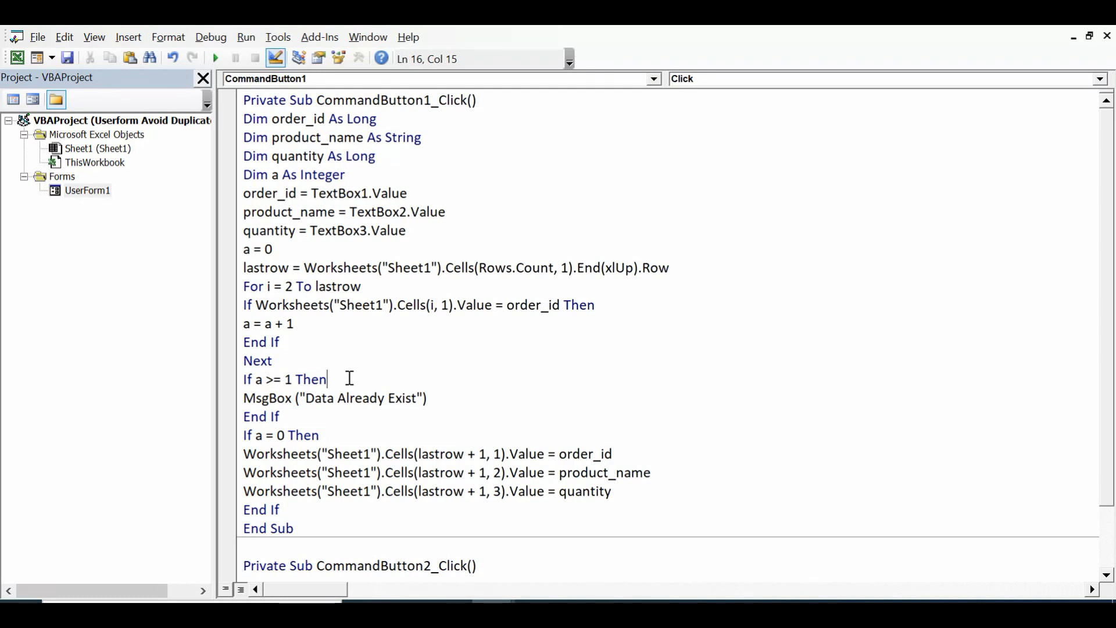
mouse_move(257, 392)
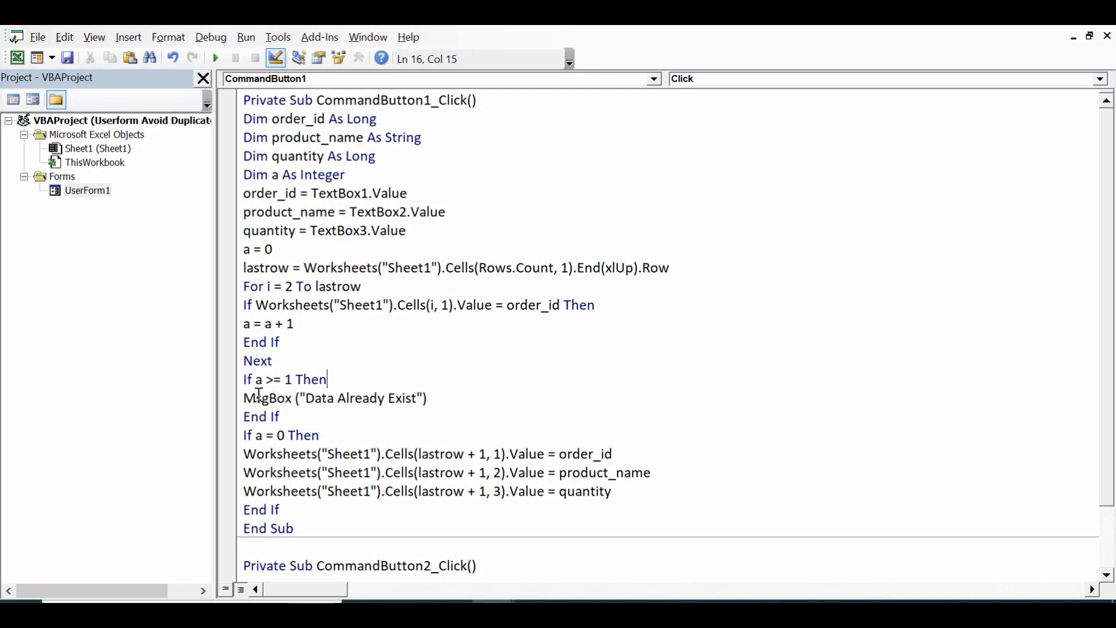
double_click(269, 398)
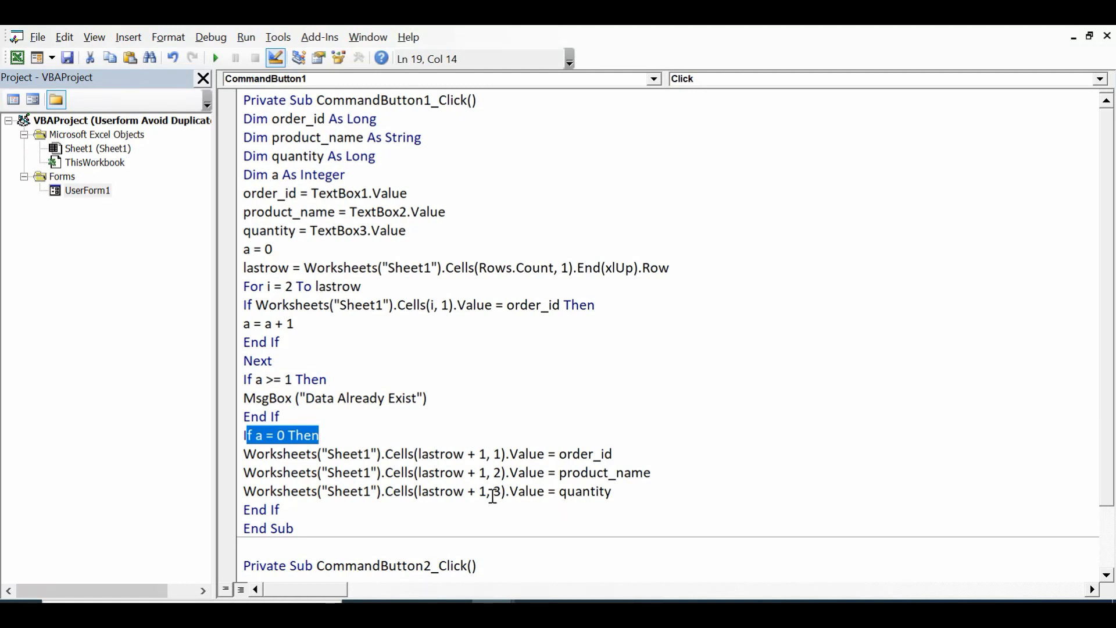
left_click(624, 474)
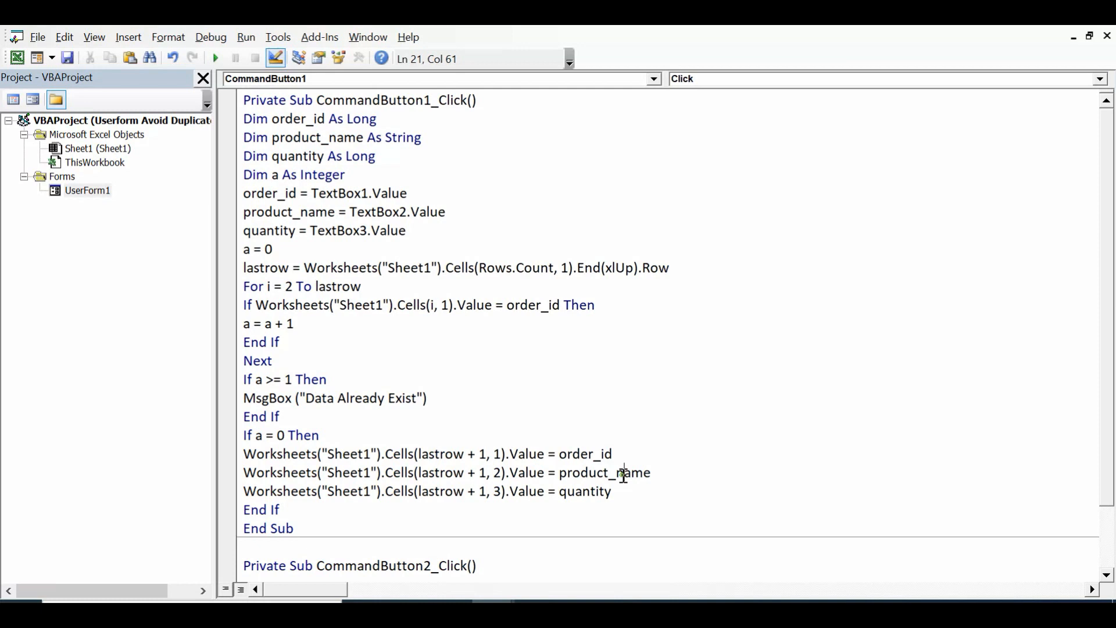
double_click(585, 453)
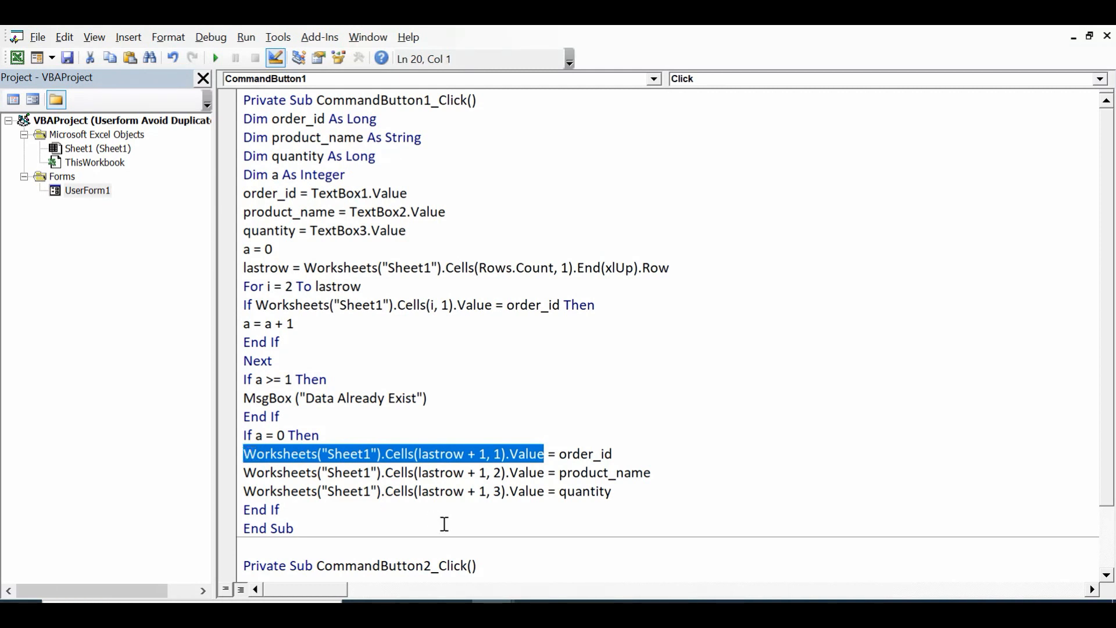
mouse_move(444, 462)
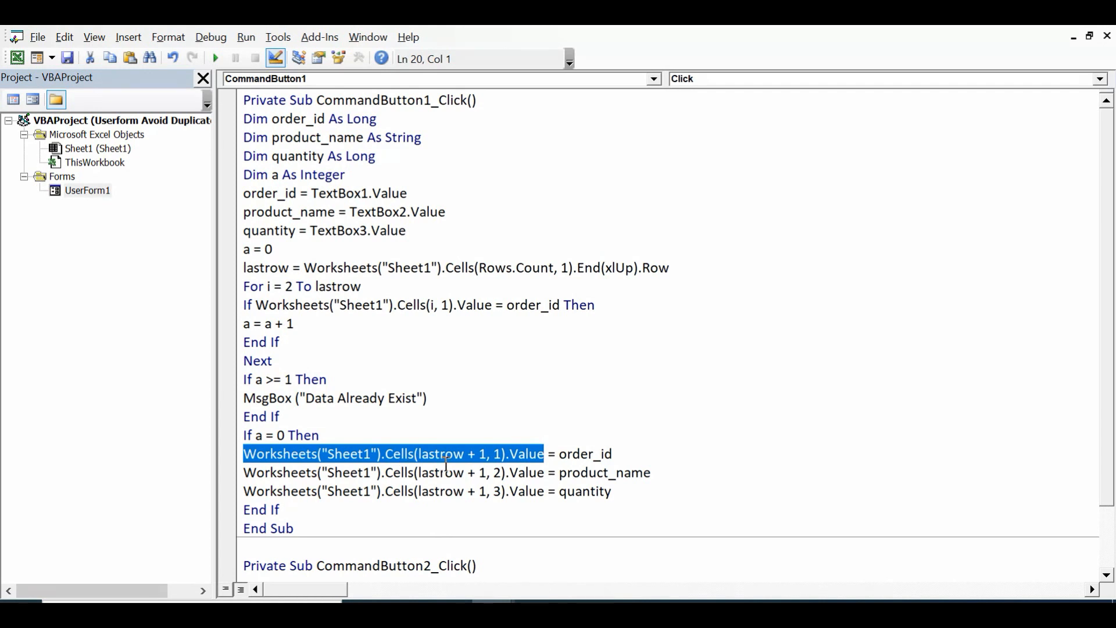
mouse_move(512, 463)
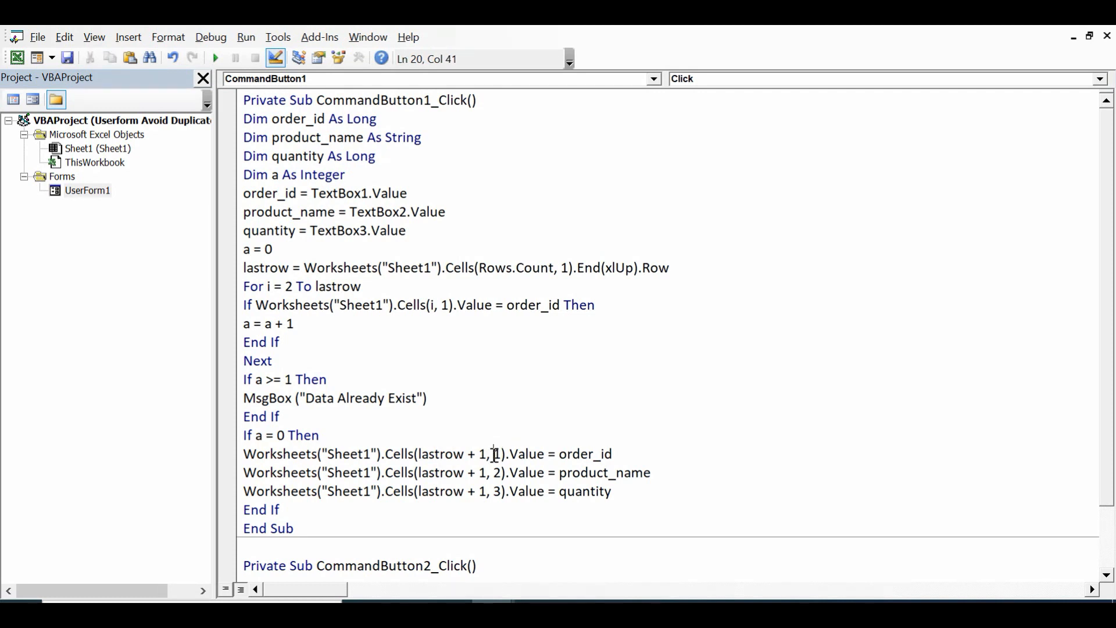
left_click_drag(489, 453, 433, 454)
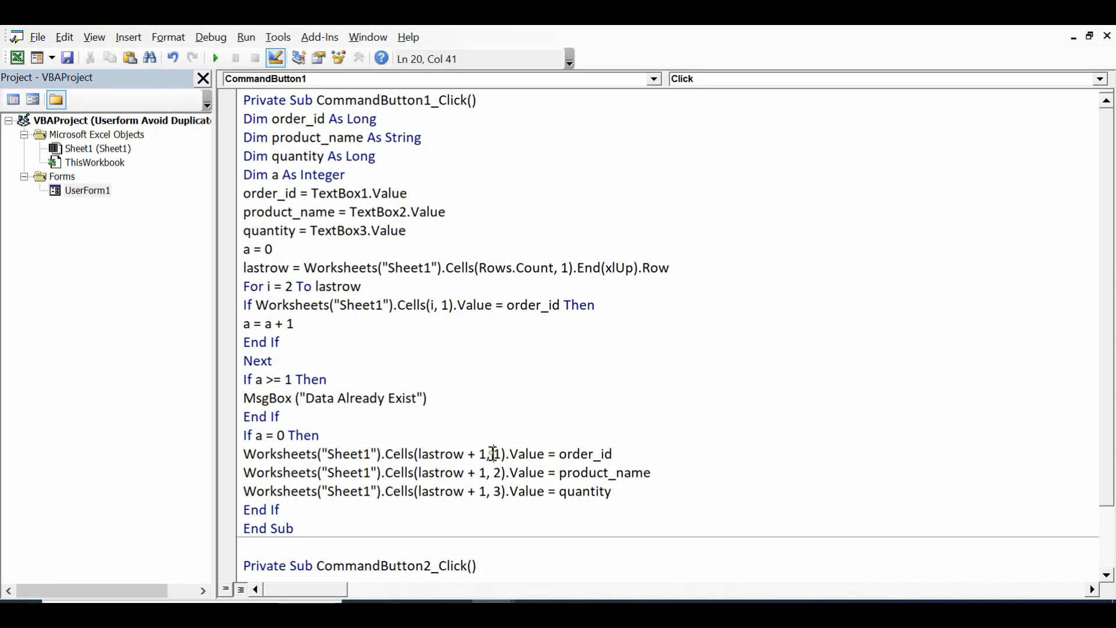
double_click(497, 453)
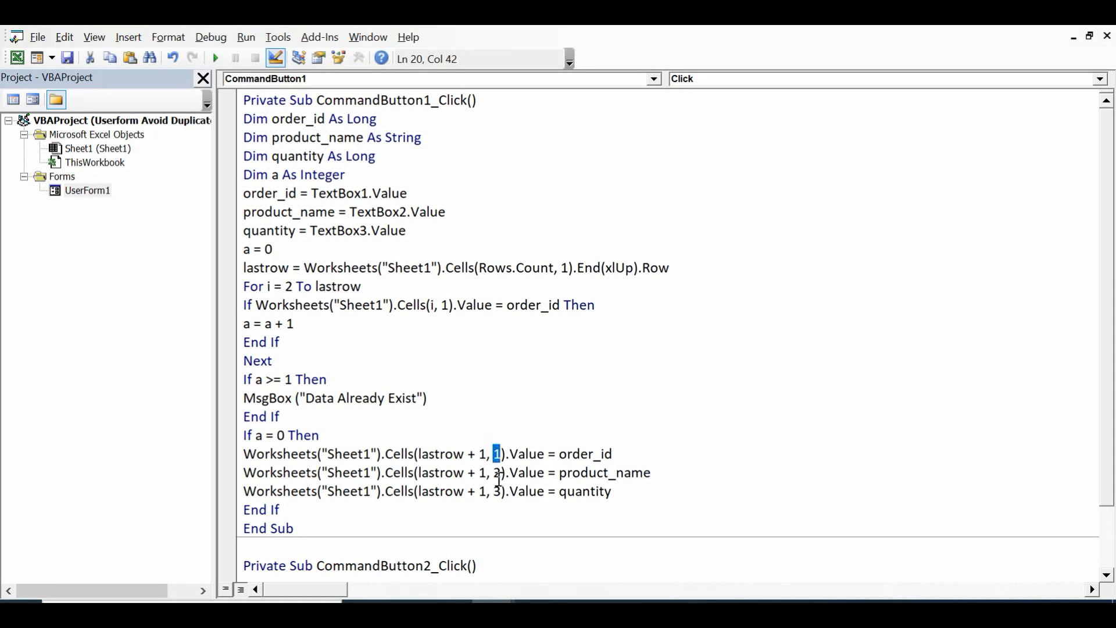
left_click(496, 472)
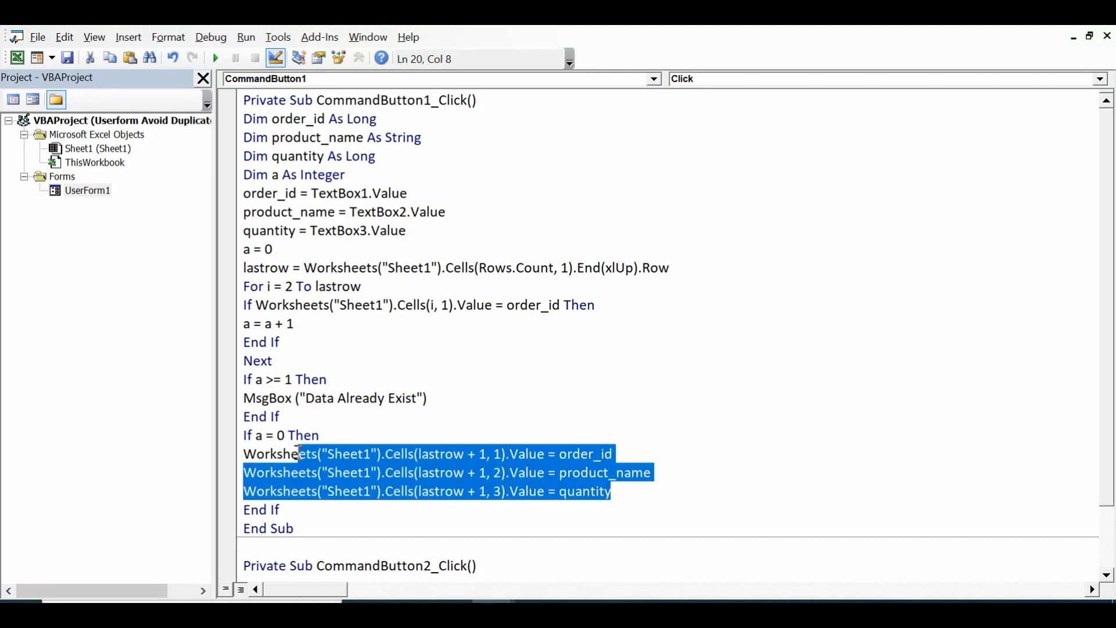
left_click(280, 509)
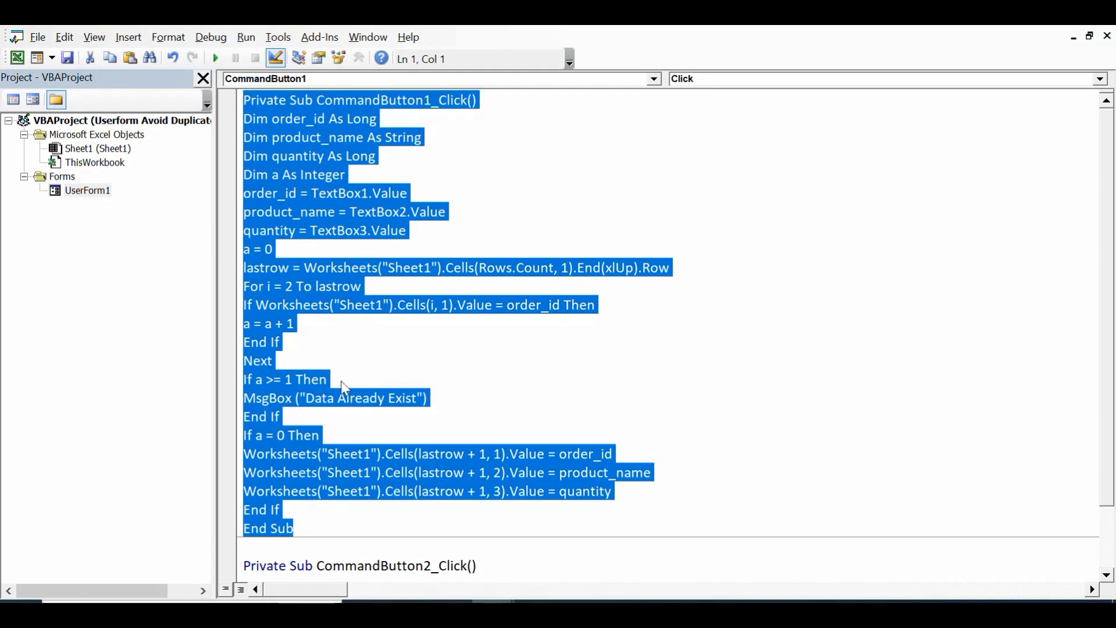
mouse_move(351, 381)
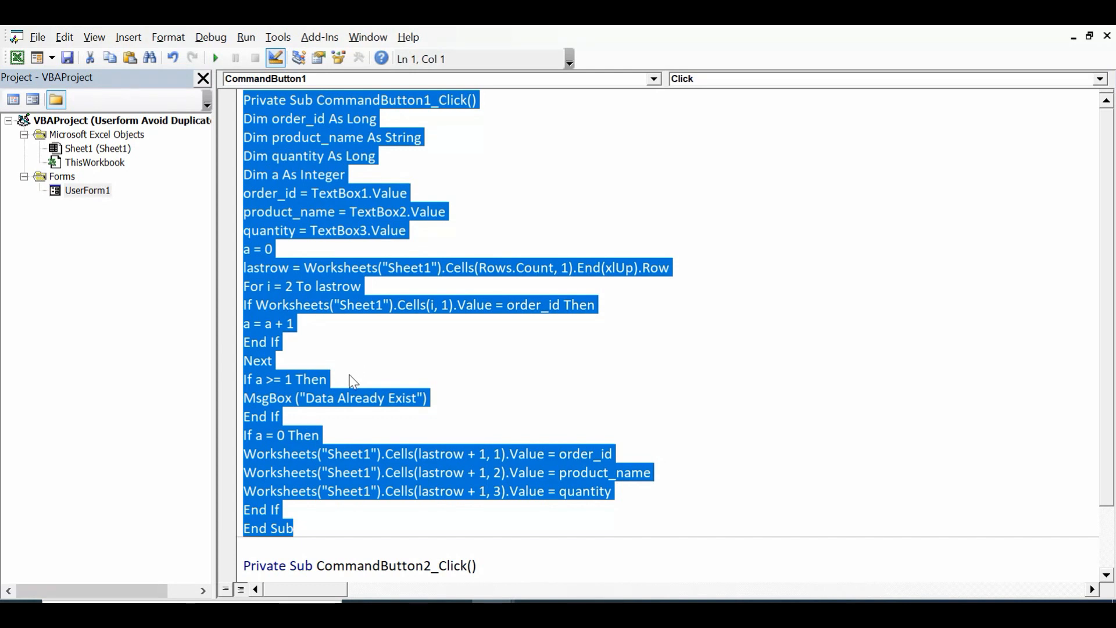
left_click(353, 435)
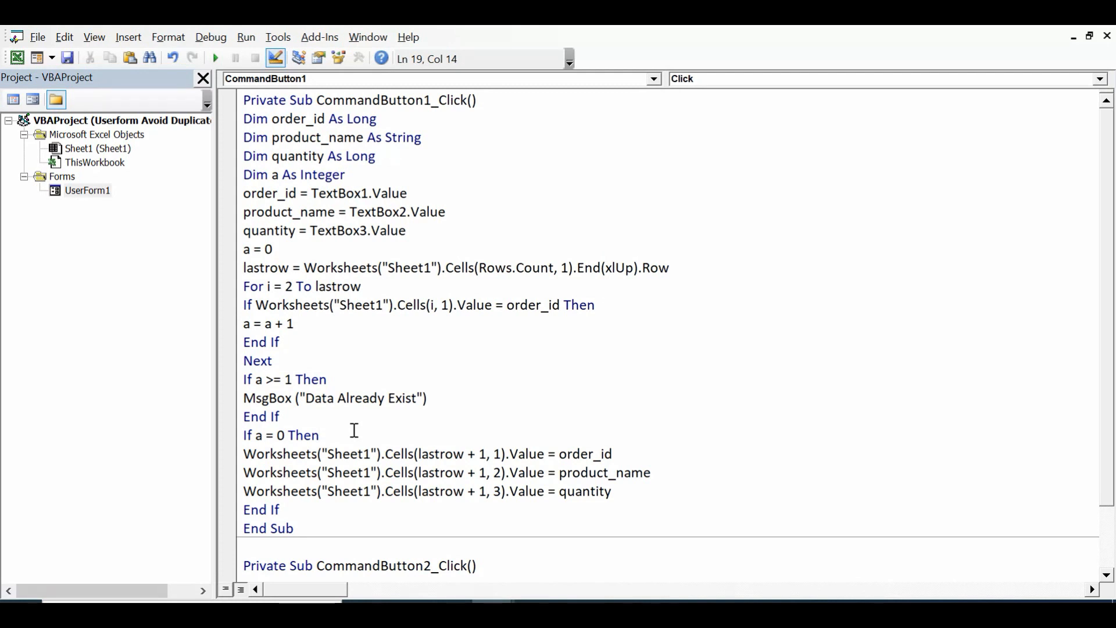
left_click(319, 435)
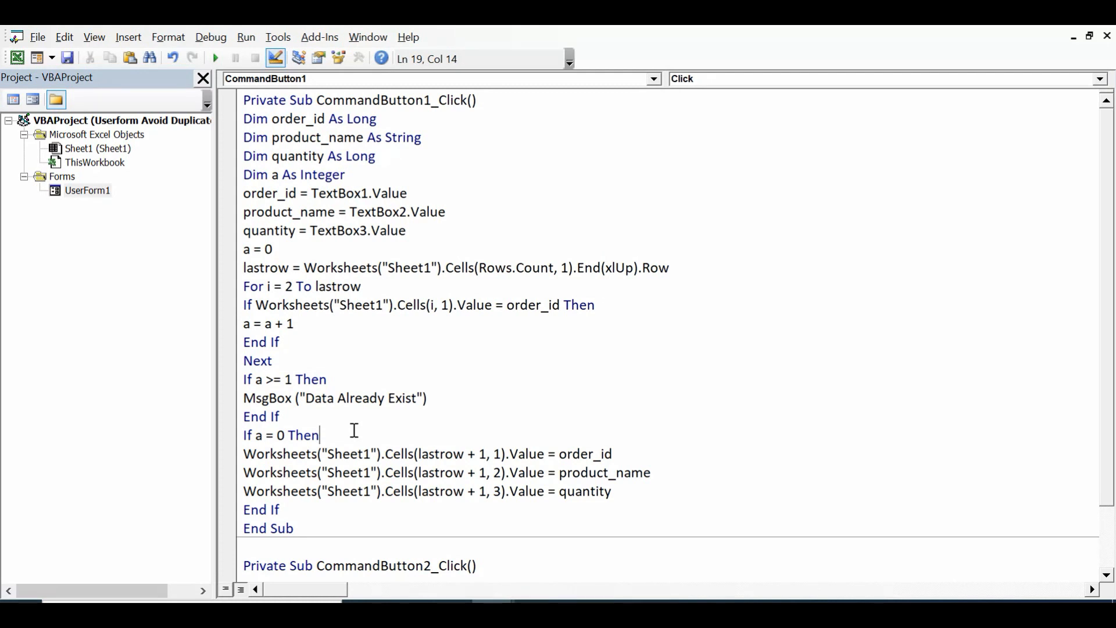